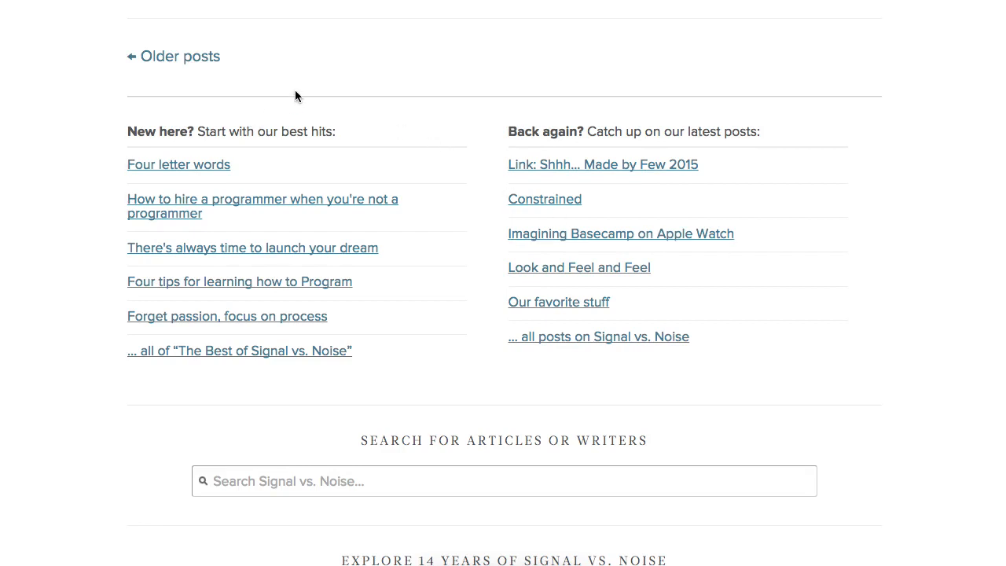
pyautogui.moveTo(764, 228)
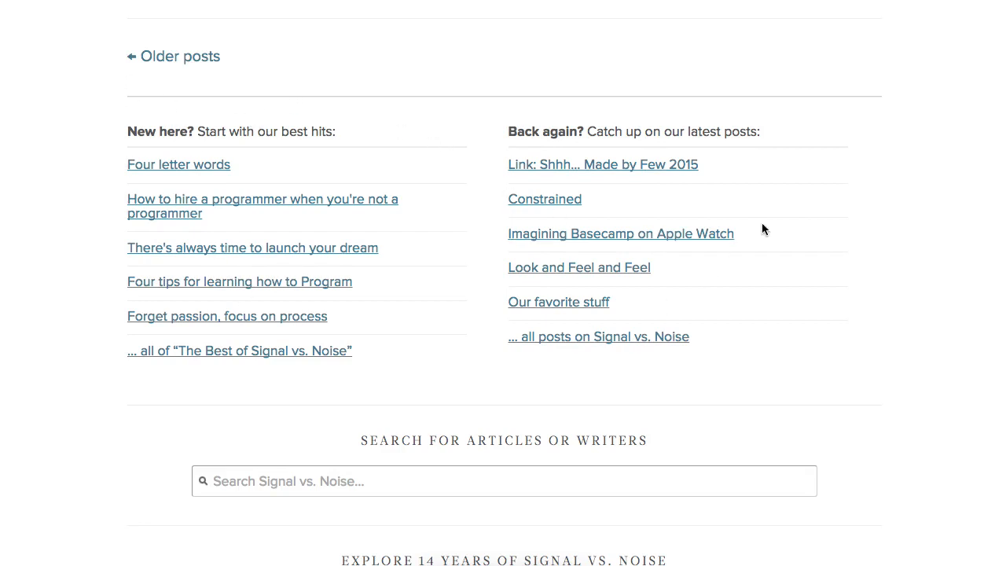
pyautogui.moveTo(44, 192)
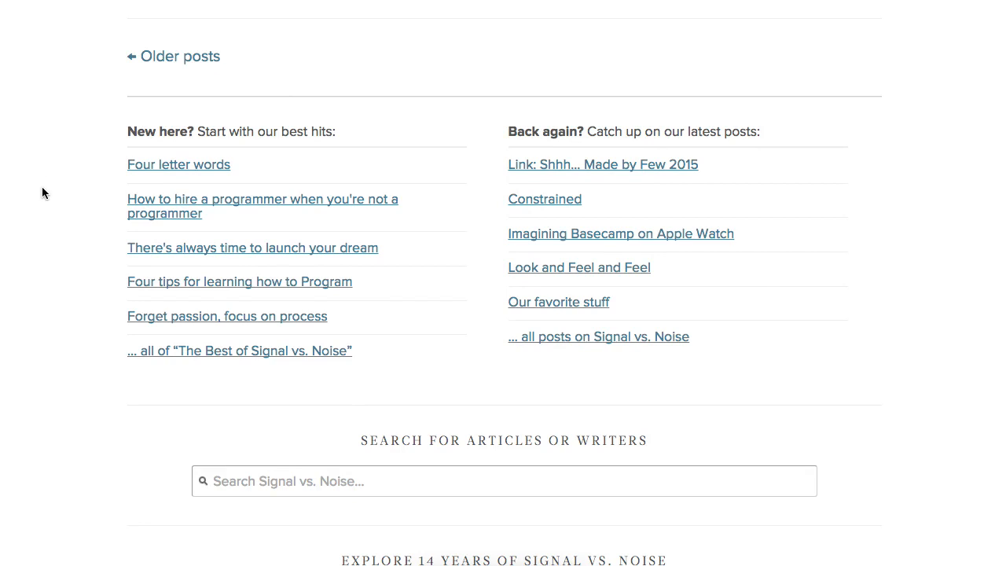
pyautogui.moveTo(170, 95)
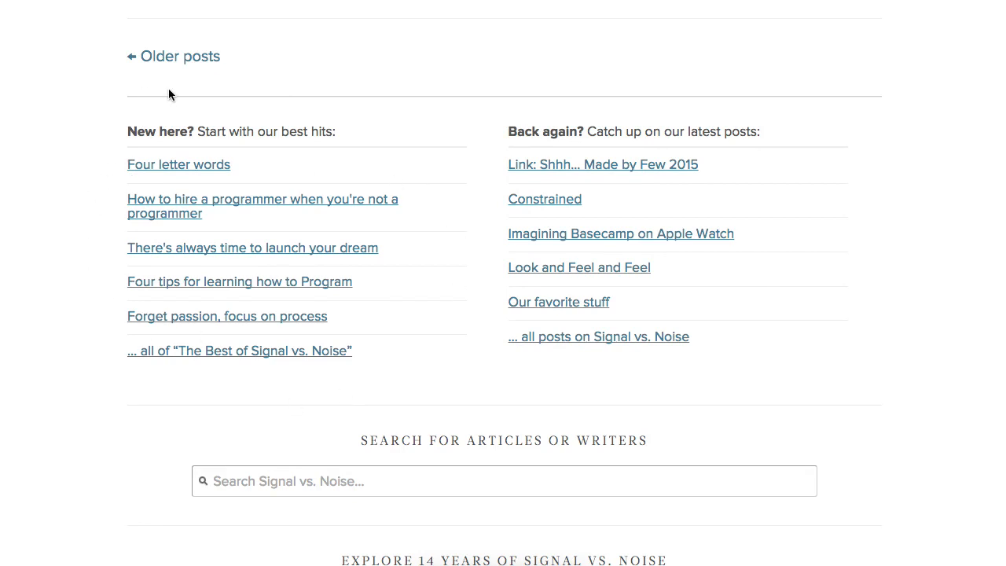
pyautogui.moveTo(44, 115)
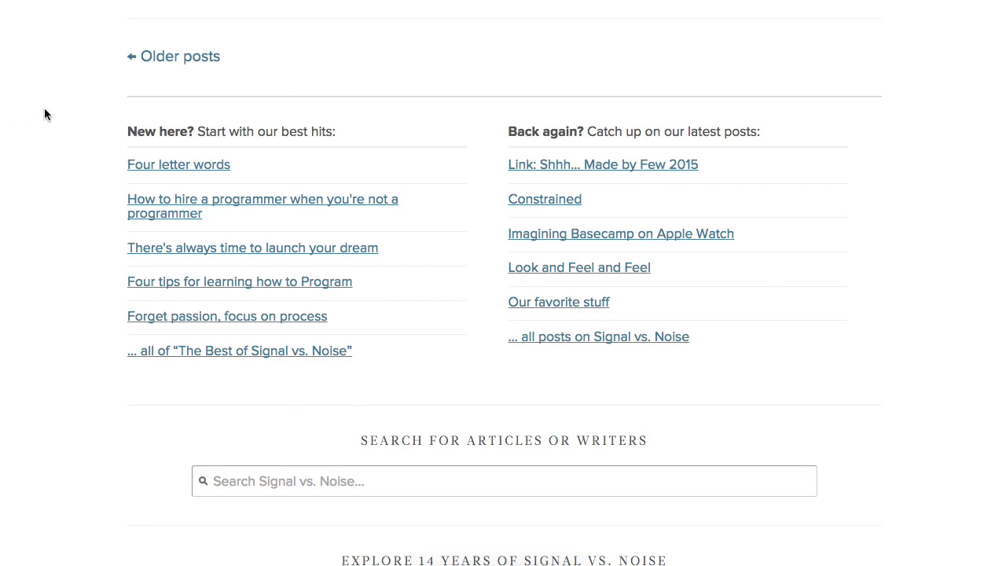
# Step: Scroll the Signal vs. Noise footer to review its best-hit links, latest posts and search box
pyautogui.scroll(-3)
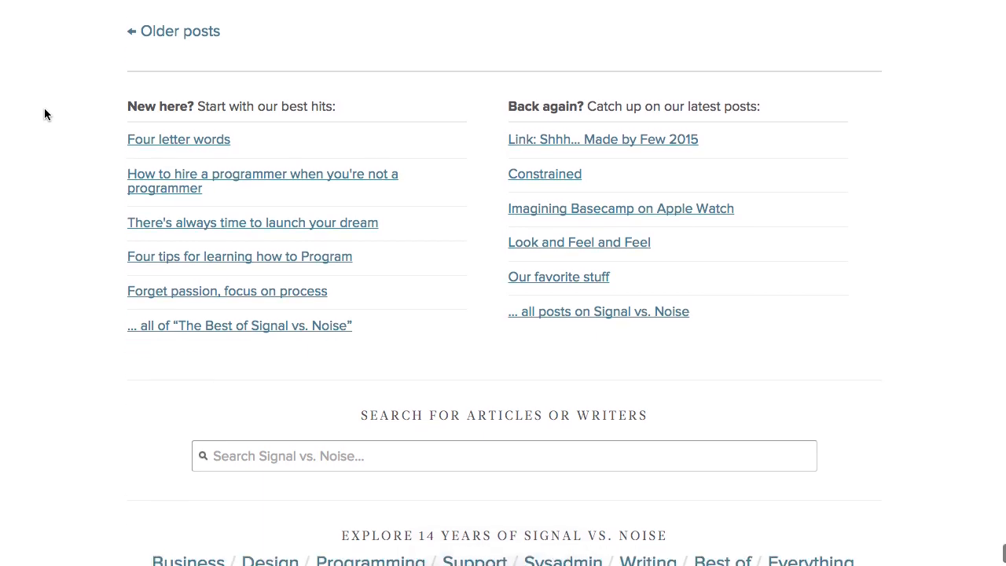
pyautogui.scroll(3)
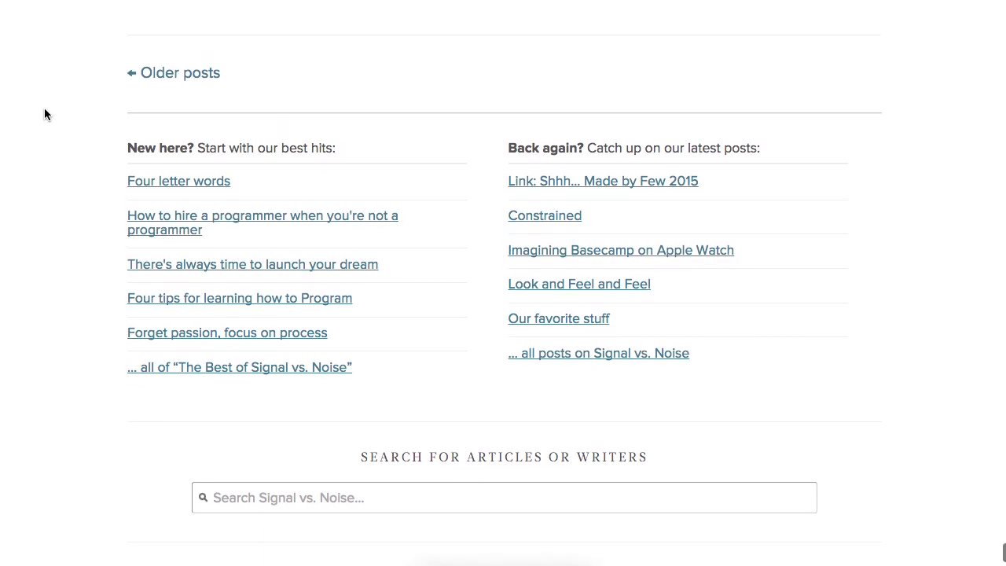
pyautogui.scroll(-3)
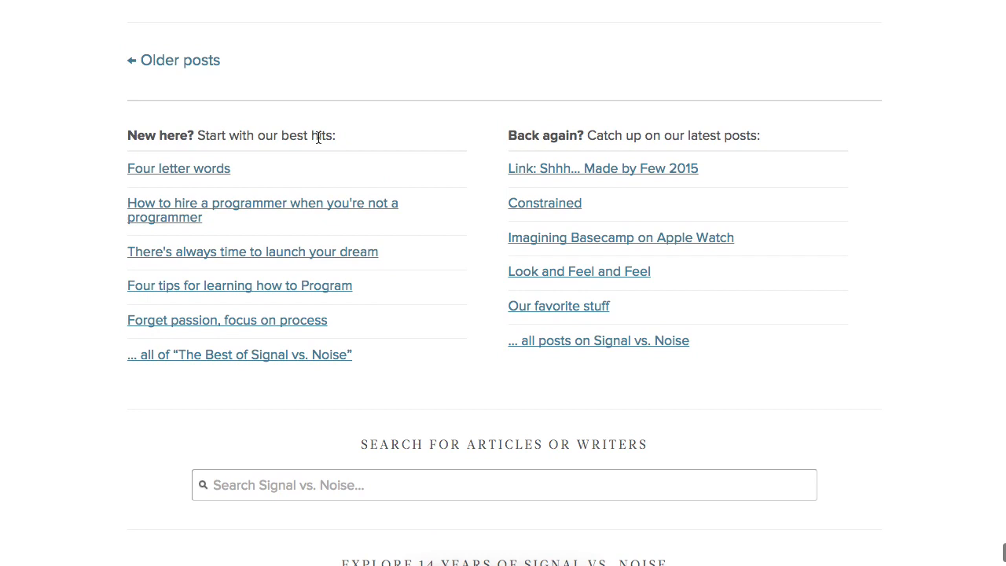
pyautogui.moveTo(619, 130)
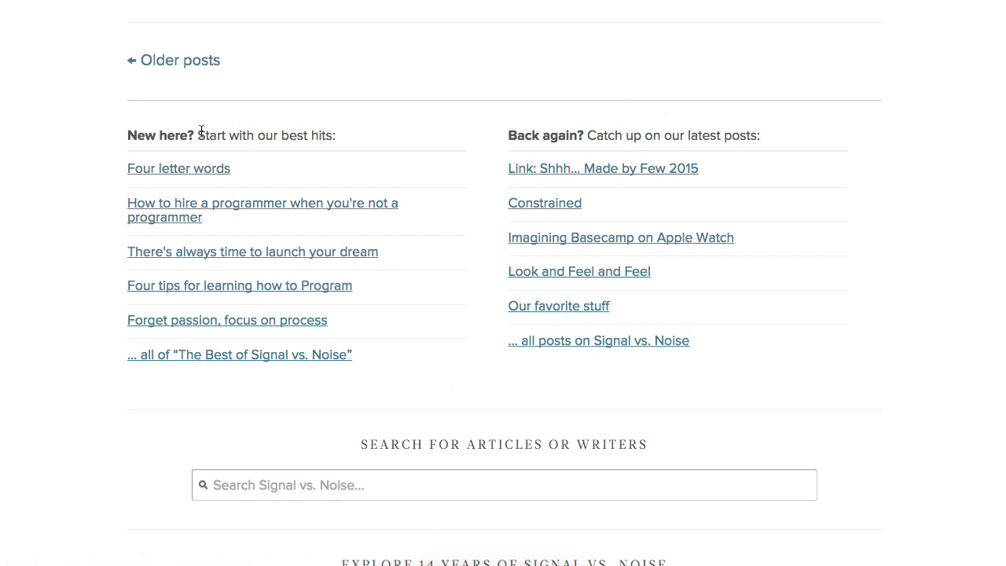
pyautogui.moveTo(195, 157)
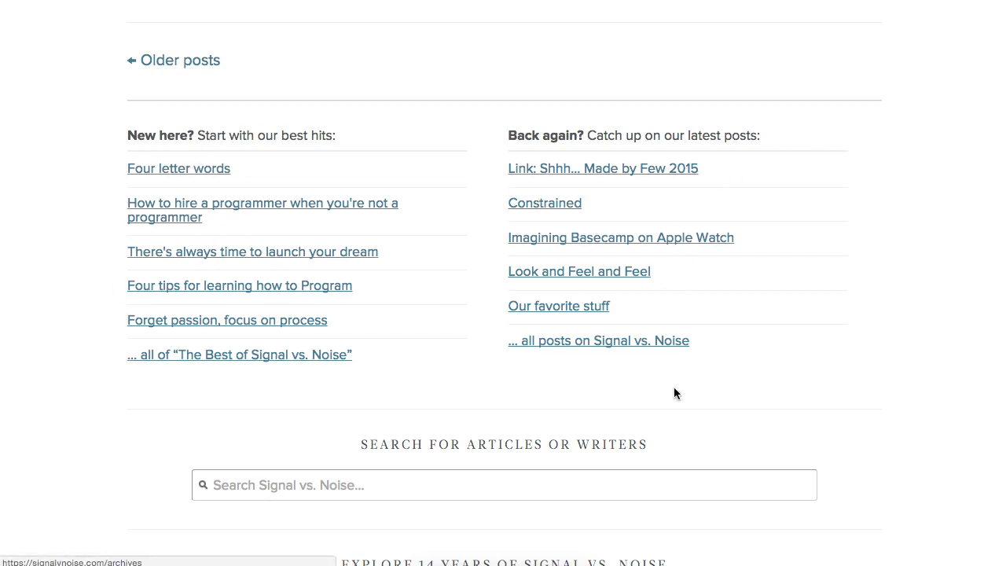
pyautogui.moveTo(652, 249)
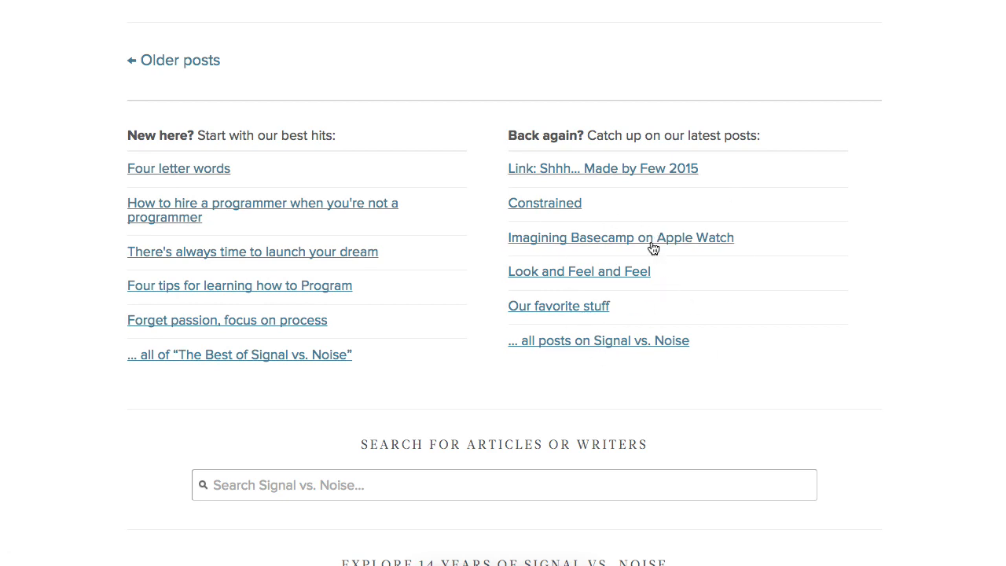
pyautogui.moveTo(448, 177)
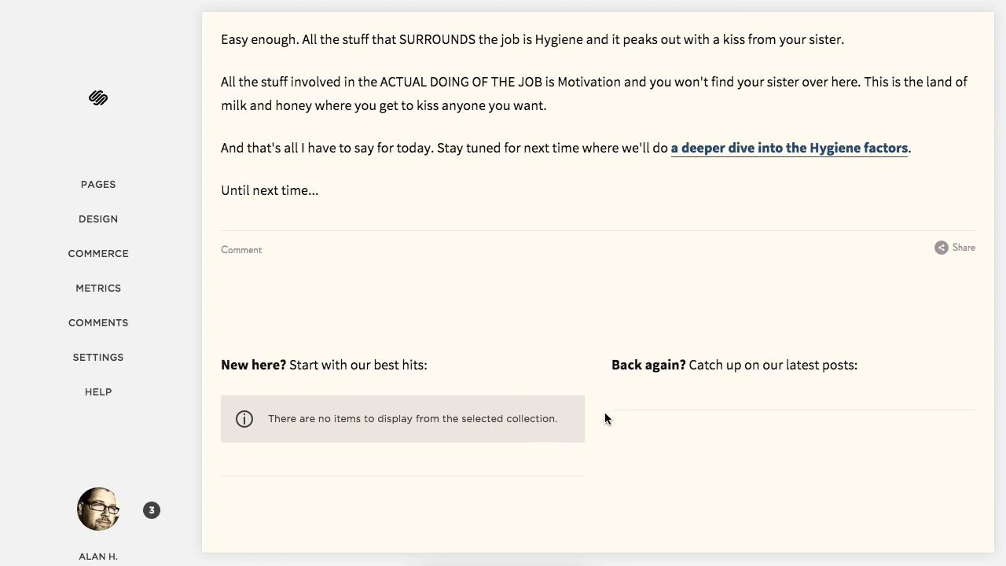
# Step: Edit the Blog Footer Content and delete the empty summary block under 'New here?'
pyautogui.click(445, 311)
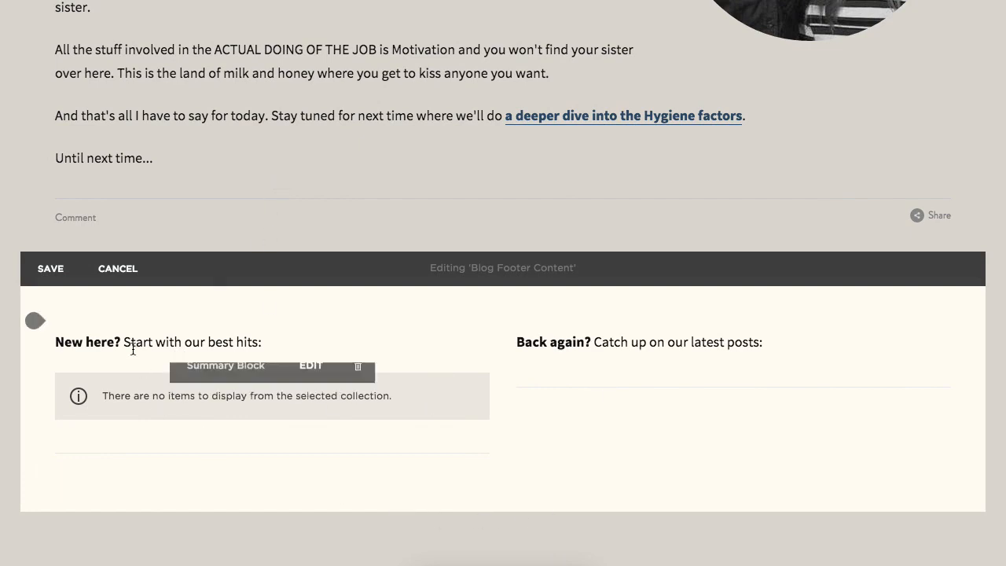
pyautogui.click(134, 343)
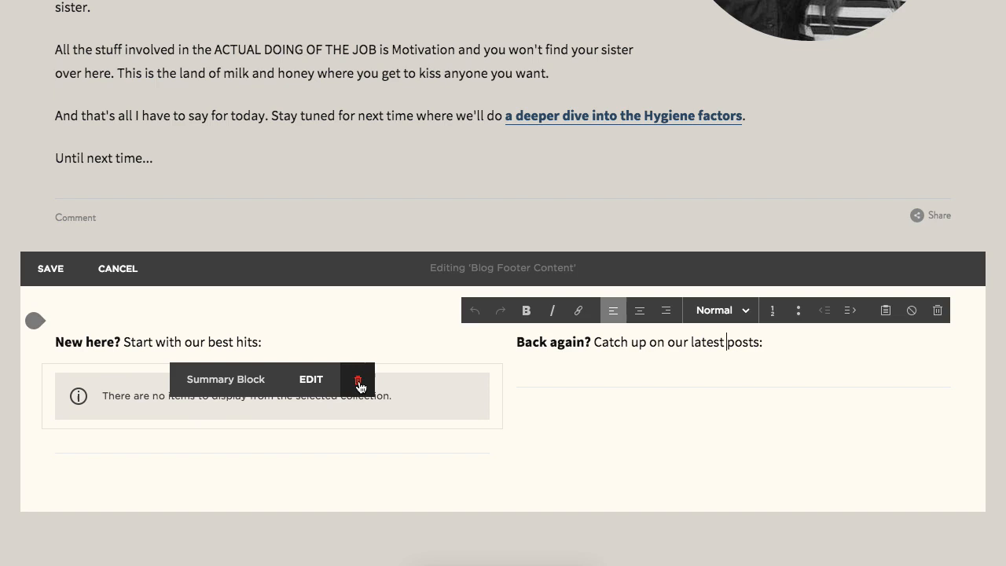
pyautogui.click(358, 379)
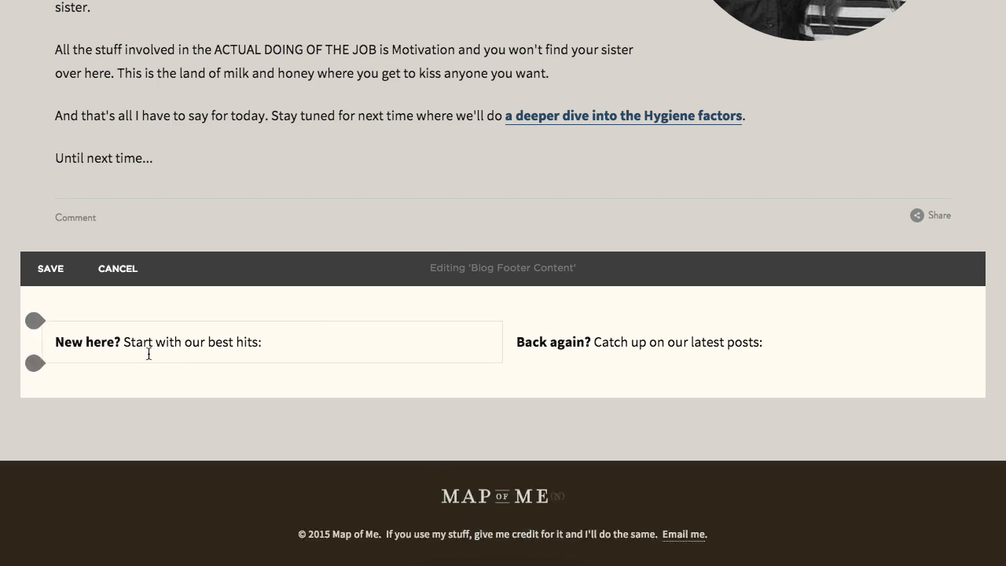
# Step: Insert a content block under 'New here?' and scroll the block menu to Summary
pyautogui.click(35, 363)
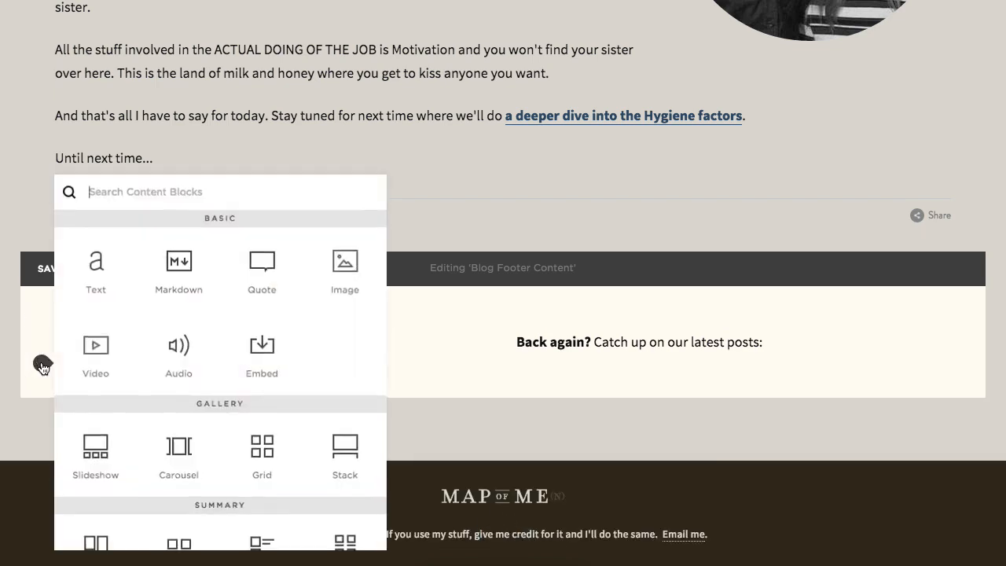
pyautogui.scroll(-3)
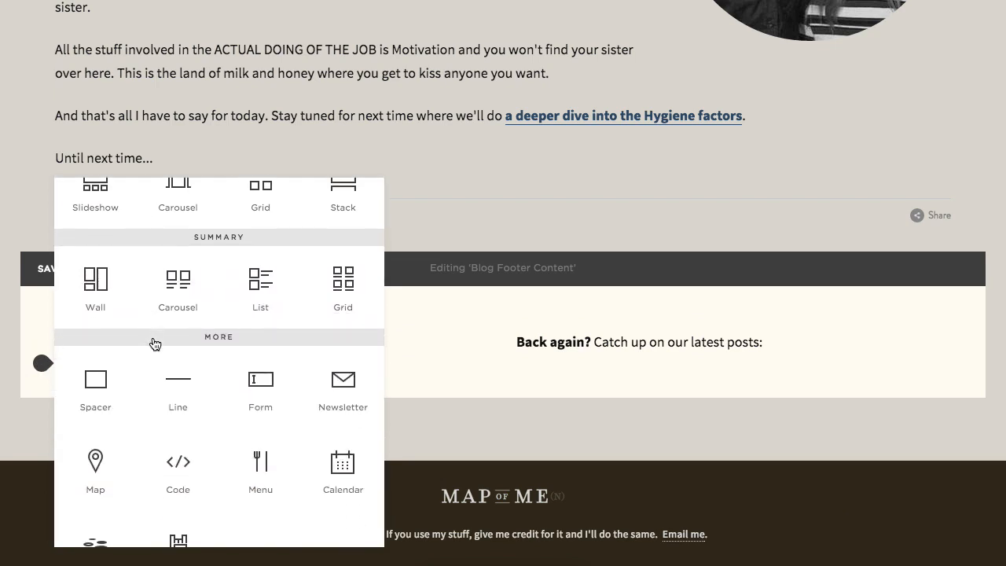
pyautogui.moveTo(261, 284)
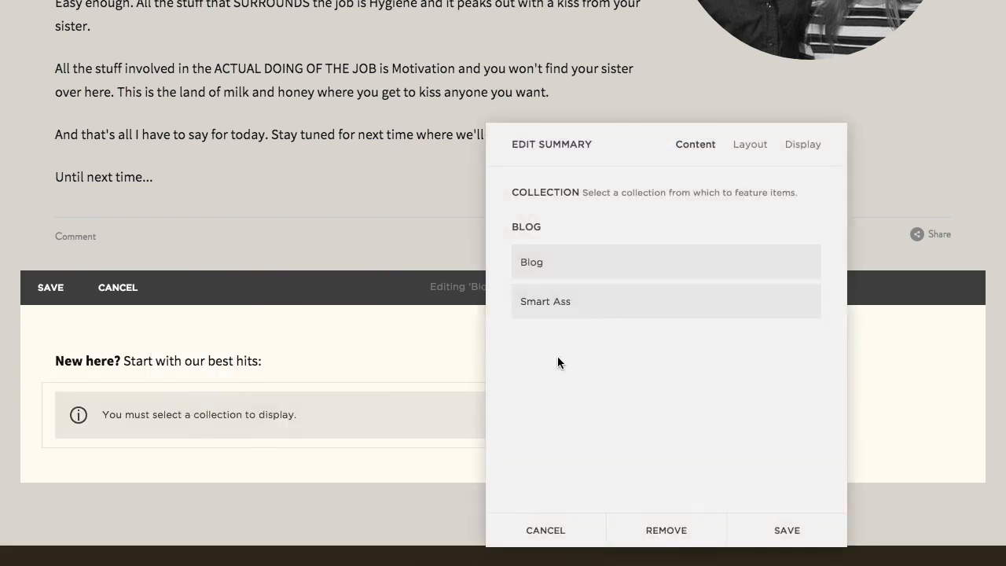
# Step: Move the Edit Summary dialog aside and point the block at the Blog collection
pyautogui.moveTo(560, 361); pyautogui.dragTo(717, 77)
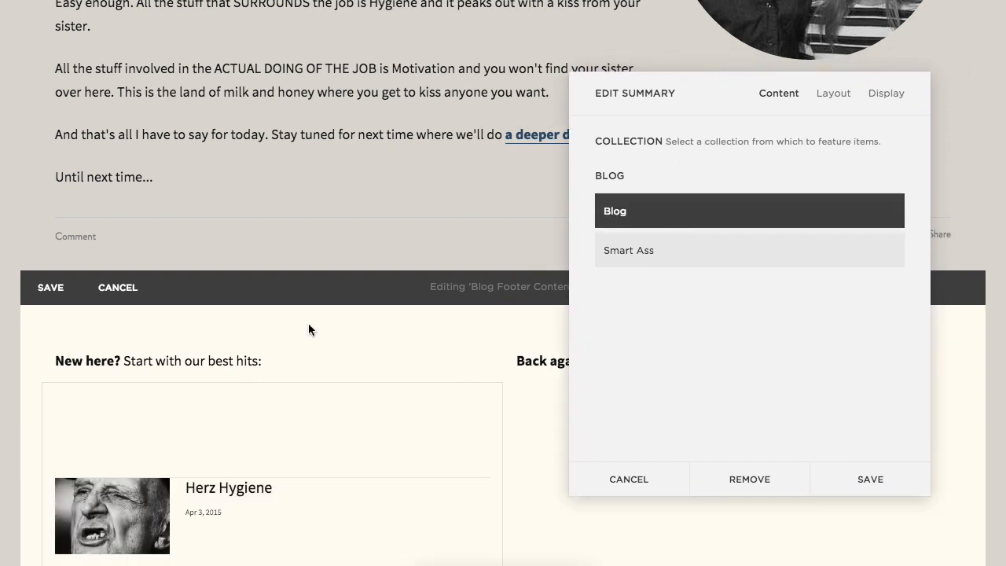
pyautogui.scroll(-3)
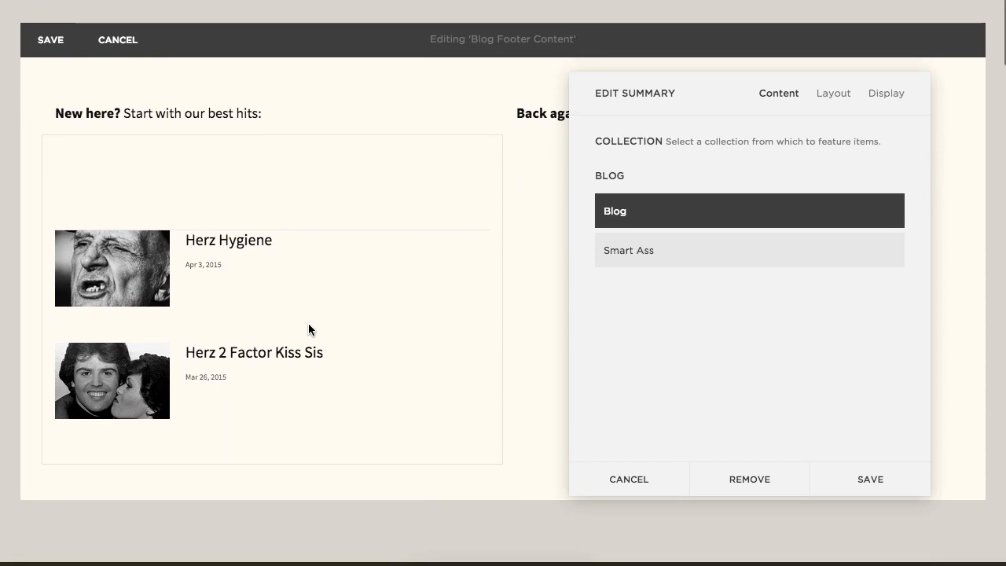
pyautogui.moveTo(245, 289)
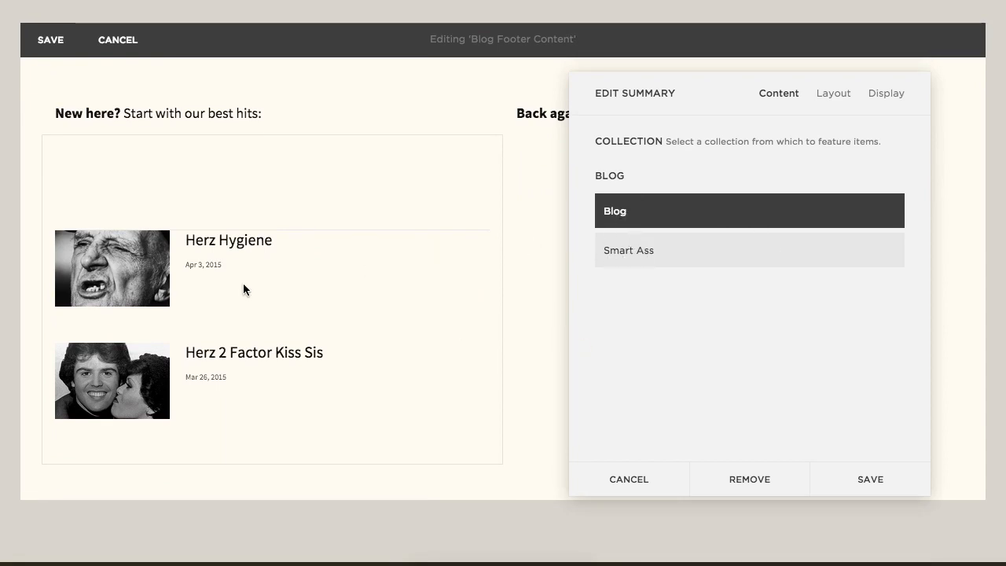
pyautogui.moveTo(681, 291)
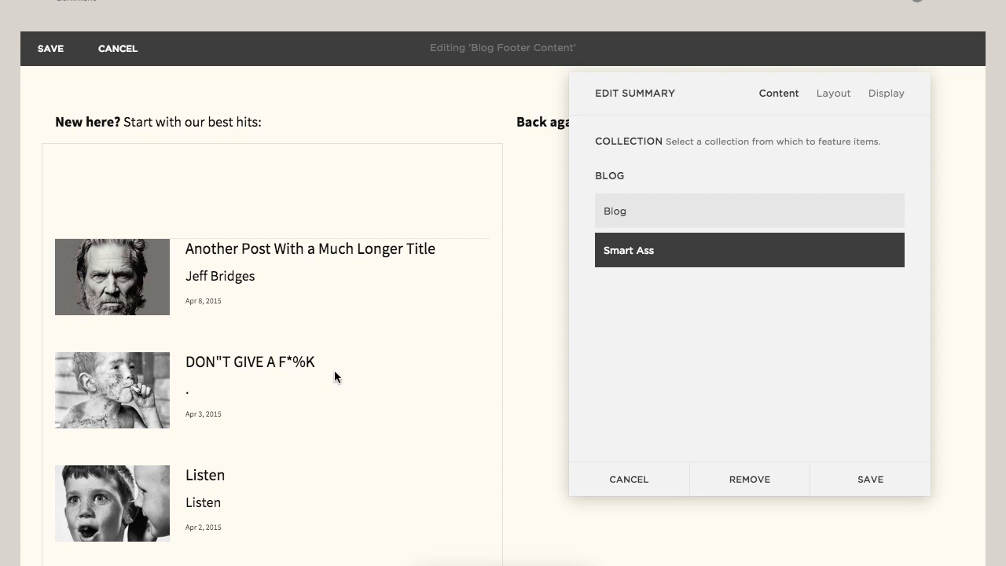
pyautogui.moveTo(582, 249)
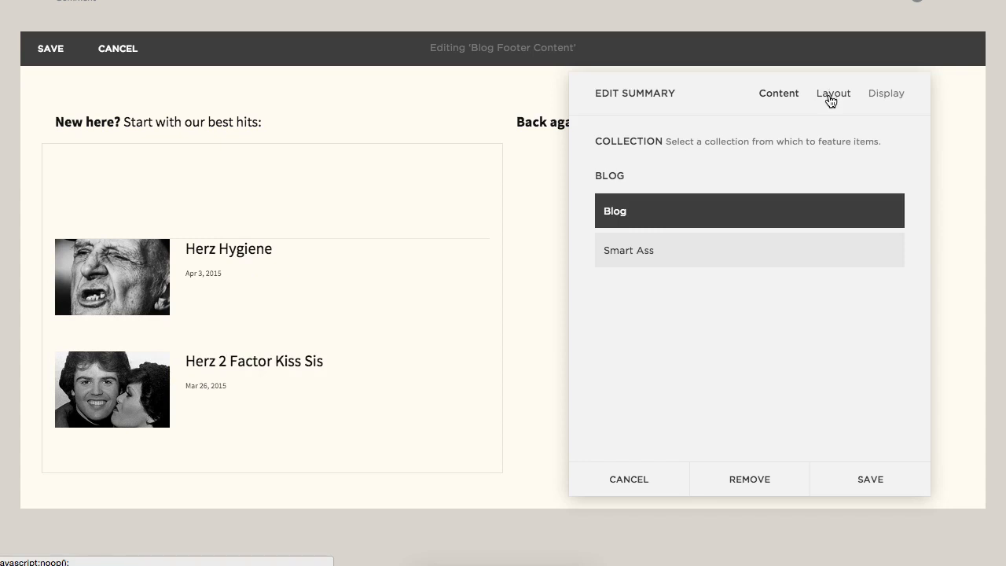
# Step: Set the summary layout to medium text with 1:1 square thumbnails
pyautogui.click(833, 93)
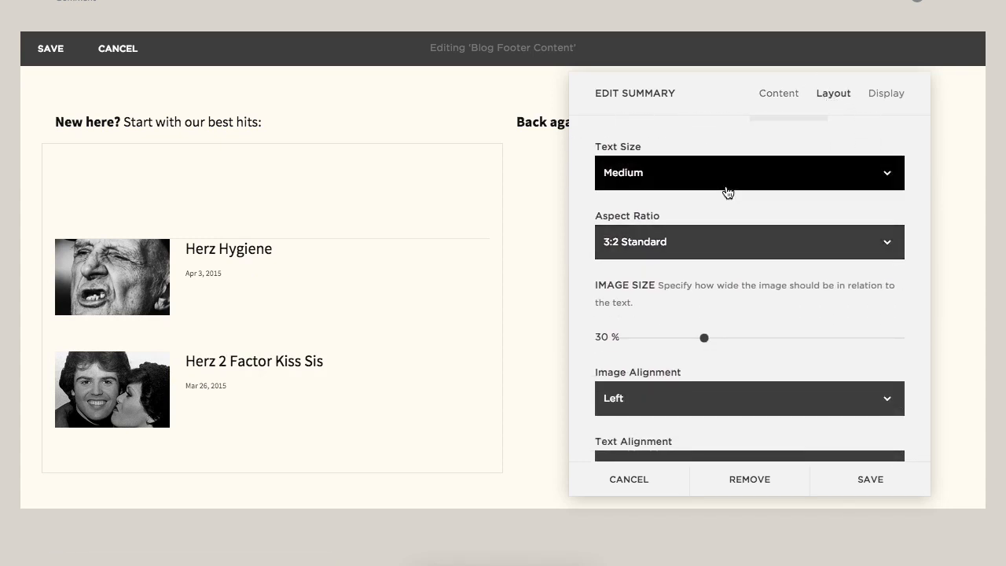
pyautogui.click(749, 171)
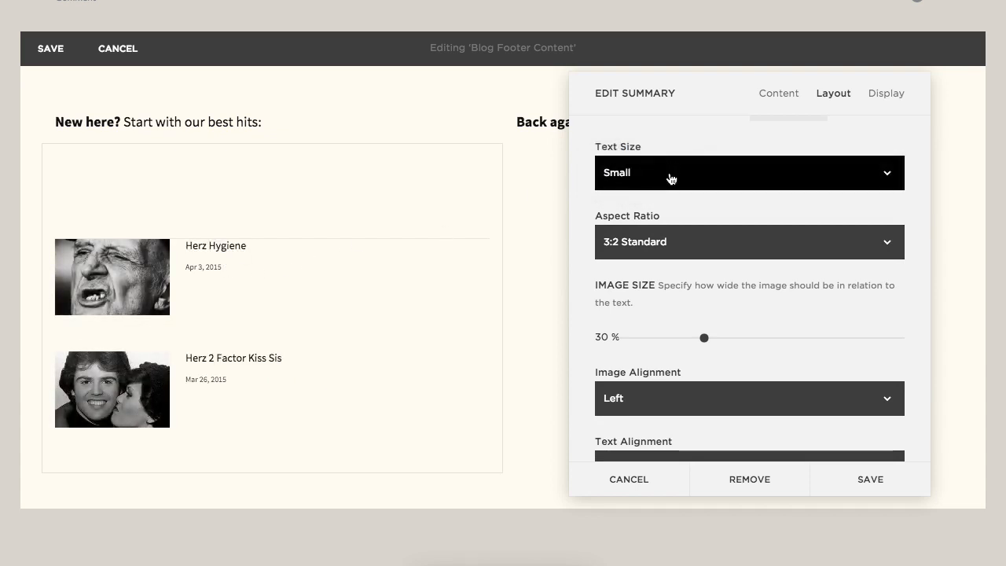
pyautogui.click(749, 171)
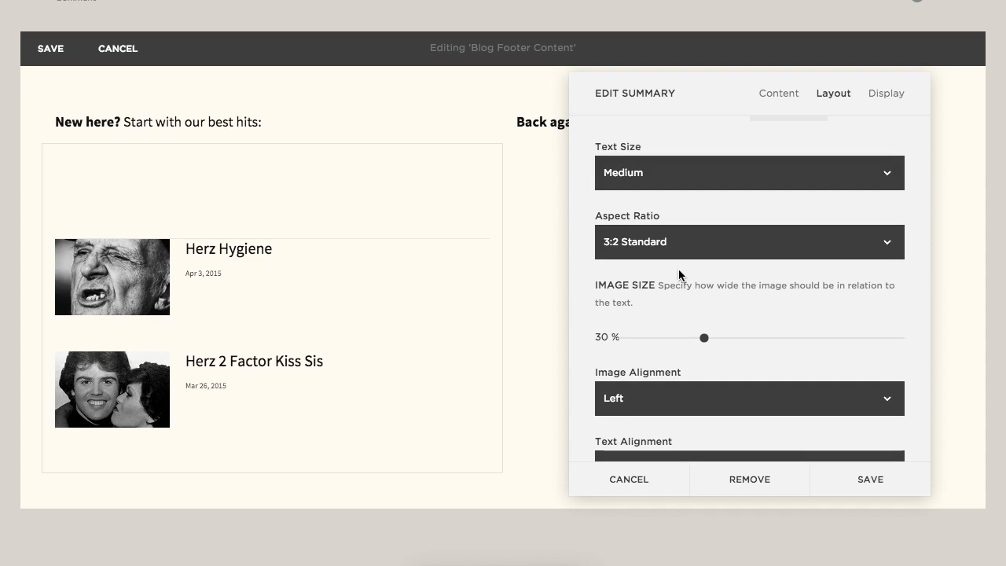
pyautogui.click(749, 242)
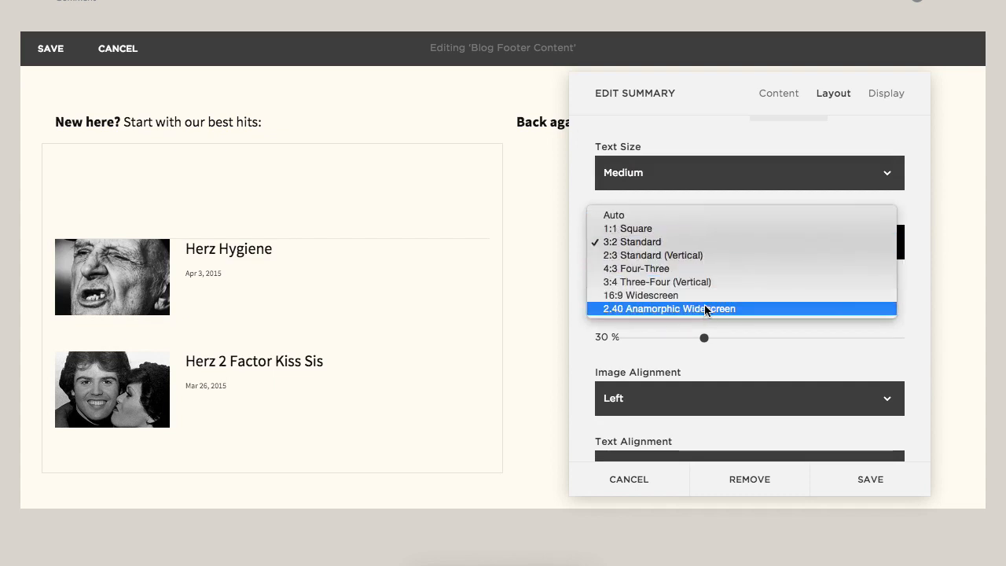
pyautogui.moveTo(698, 228)
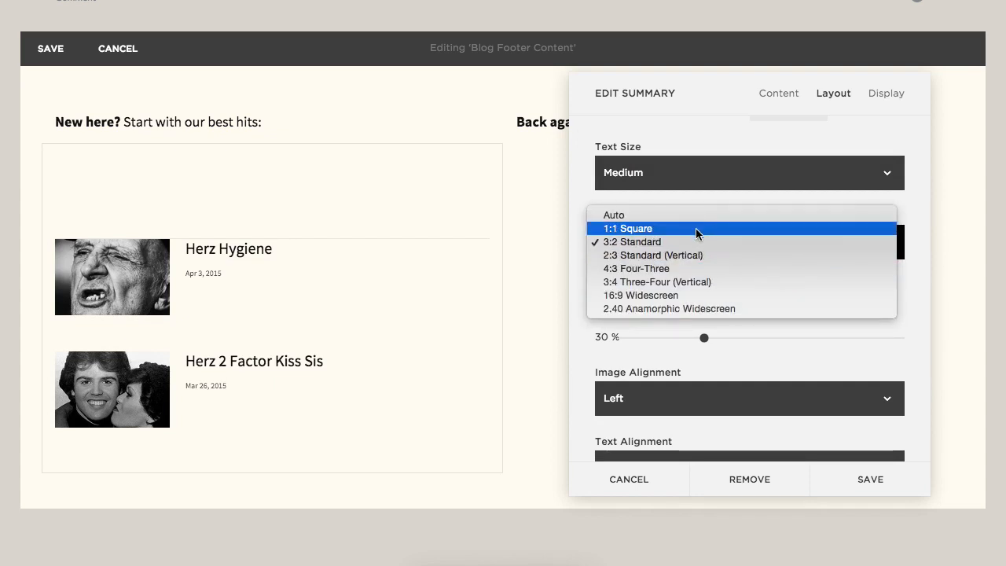
pyautogui.click(629, 228)
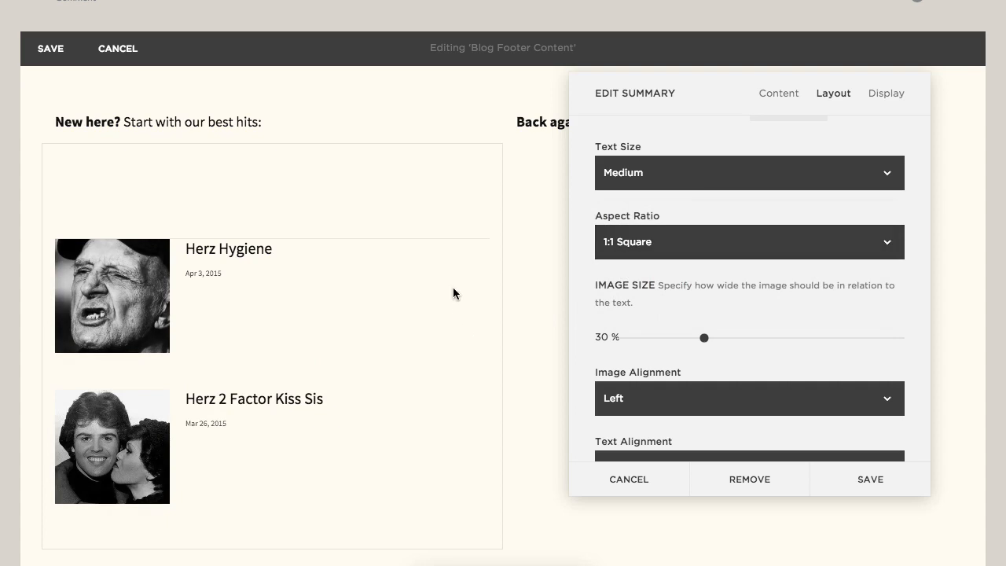
pyautogui.moveTo(721, 245)
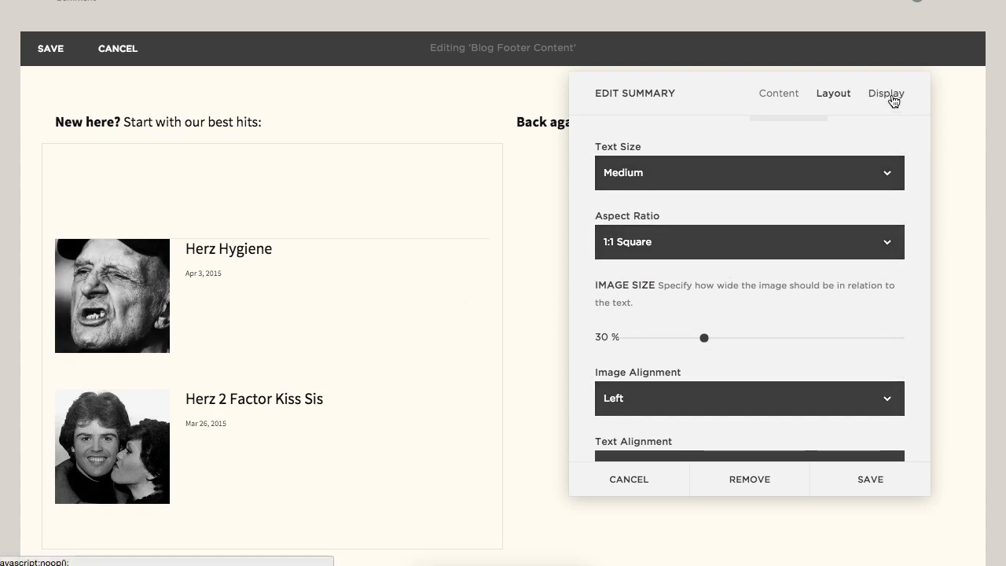
# Step: Hide thumbnails and excerpts and set primary metadata to None in Display settings
pyautogui.click(887, 93)
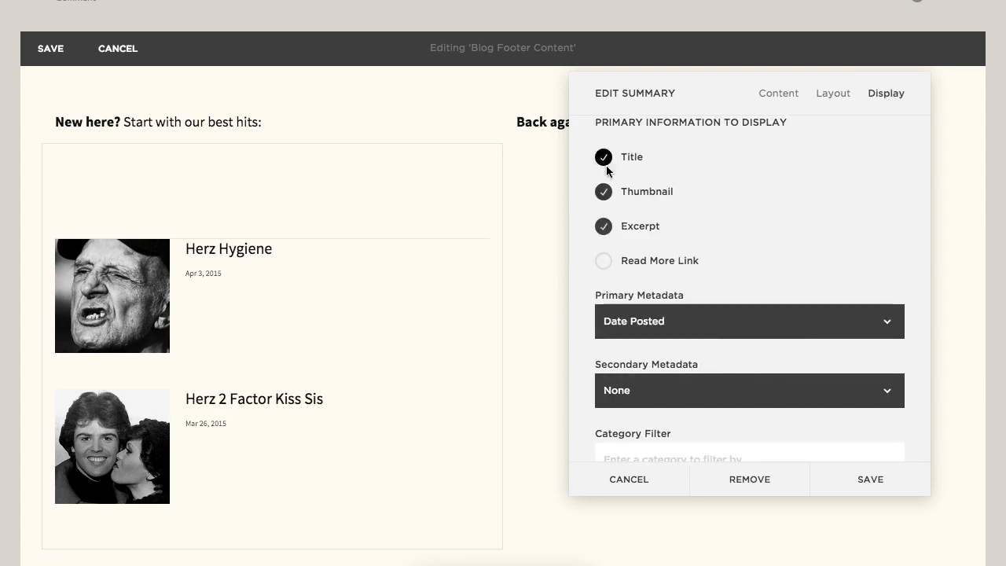
pyautogui.click(603, 192)
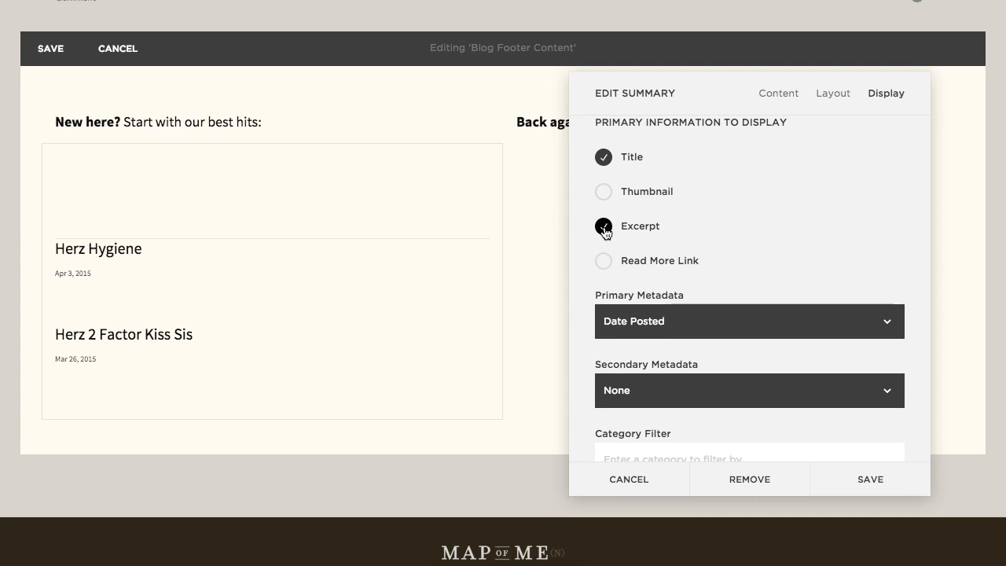
pyautogui.click(748, 321)
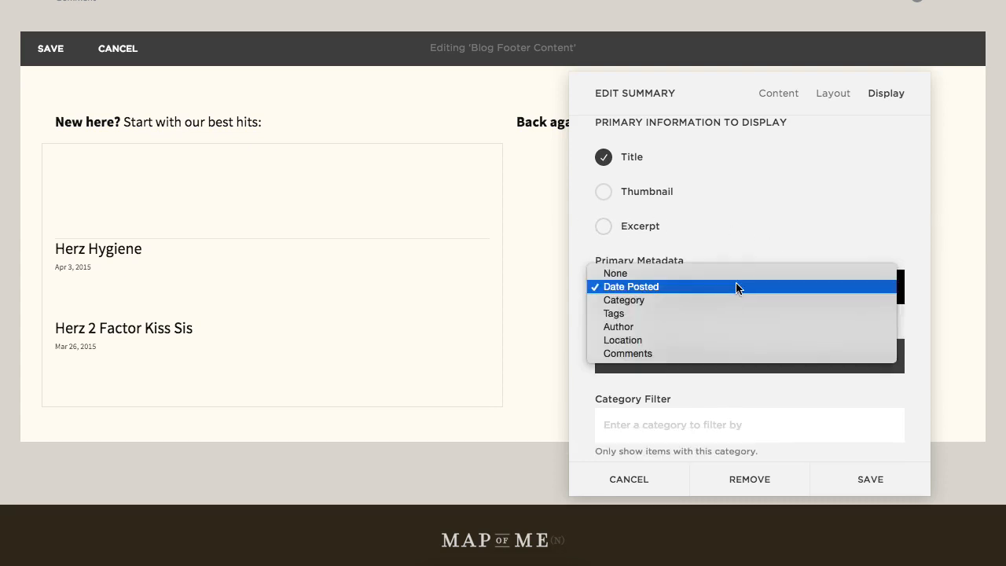
pyautogui.click(616, 274)
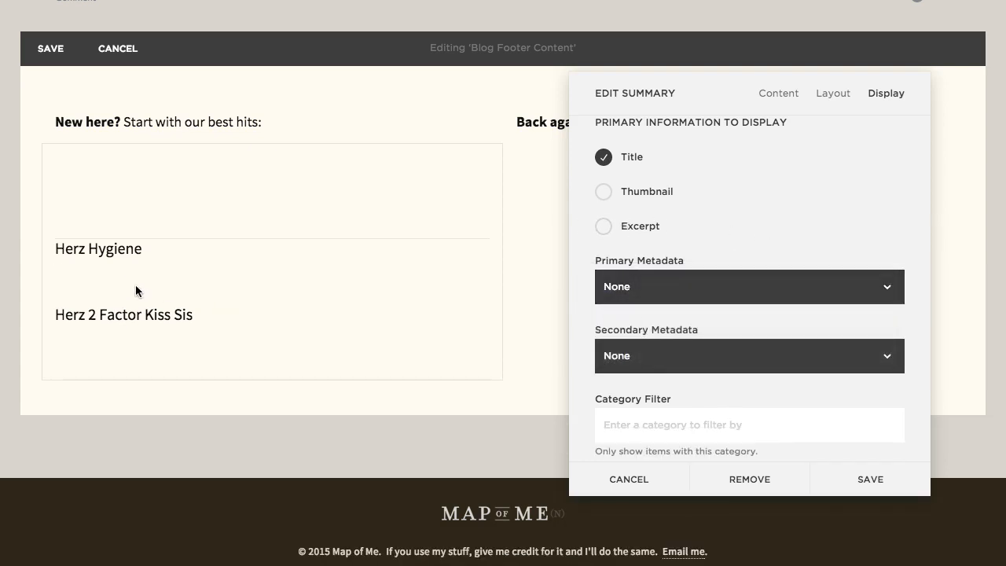
pyautogui.moveTo(516, 376)
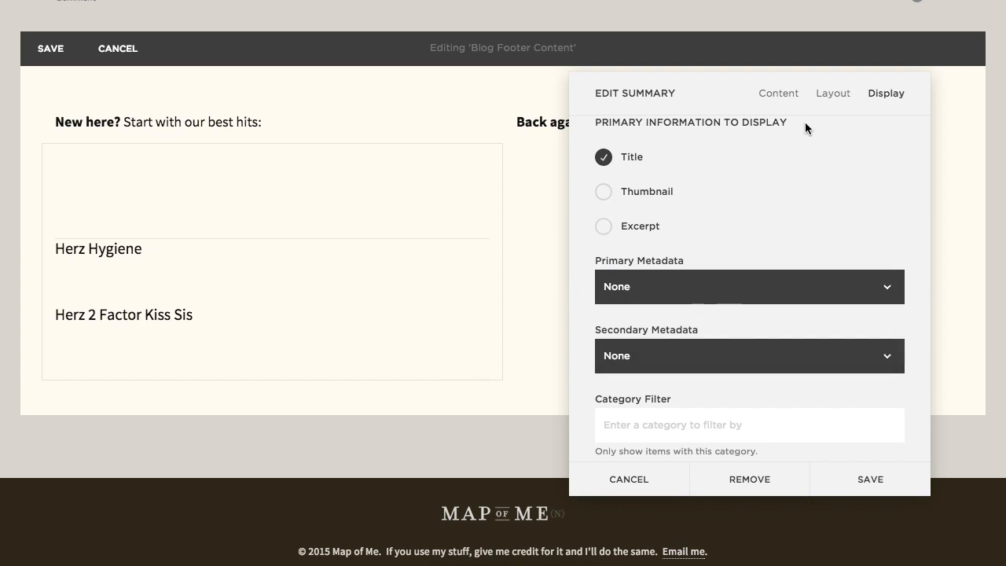
# Step: Review Layout and Display options, then set Metadata Position to Below Content
pyautogui.click(834, 92)
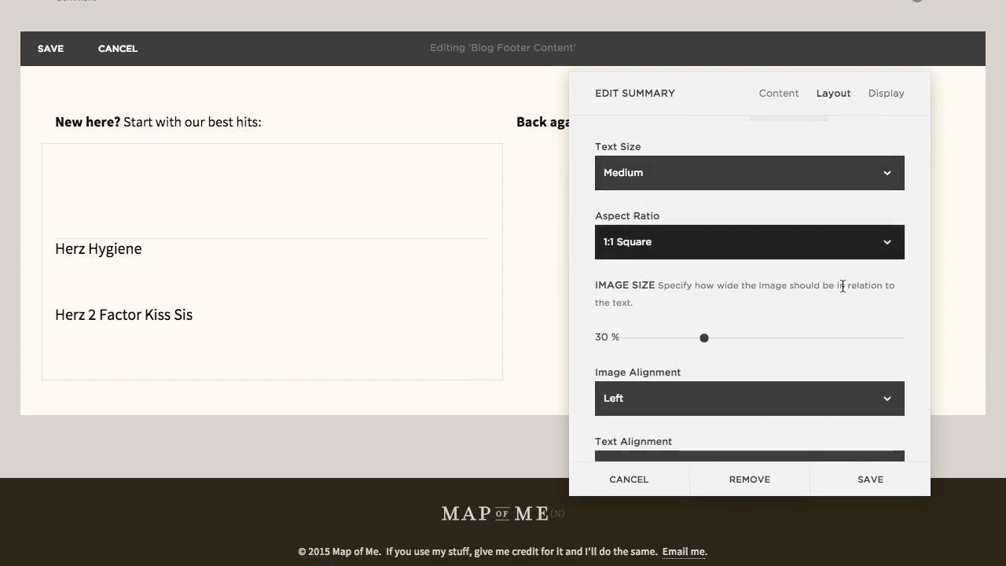
pyautogui.scroll(-3)
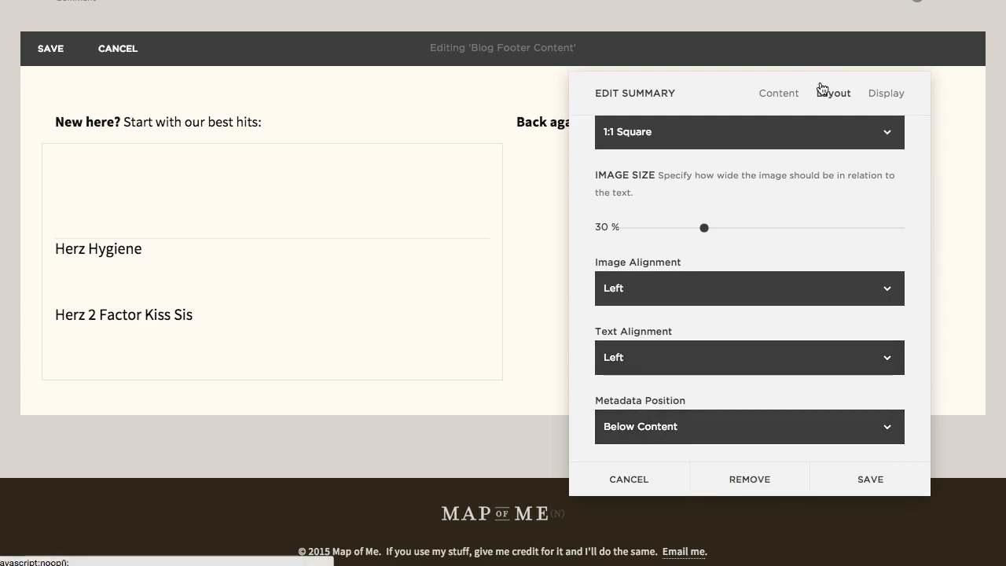
pyautogui.click(887, 92)
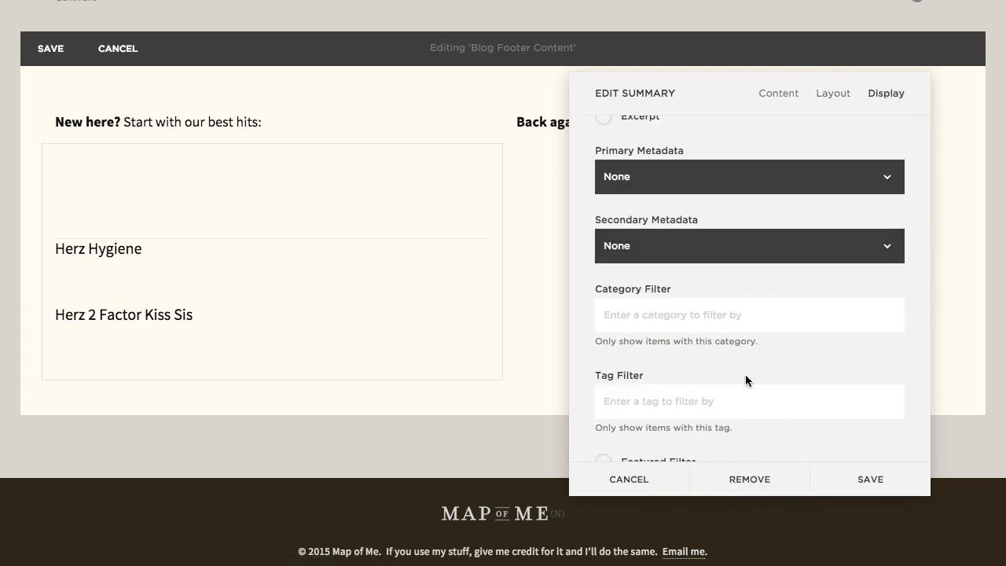
pyautogui.scroll(-3)
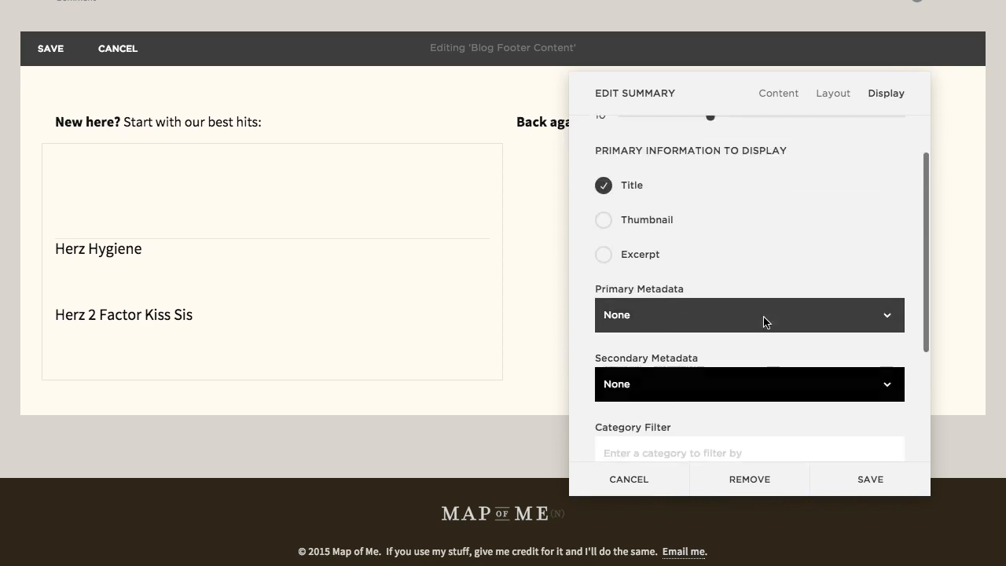
pyautogui.click(834, 93)
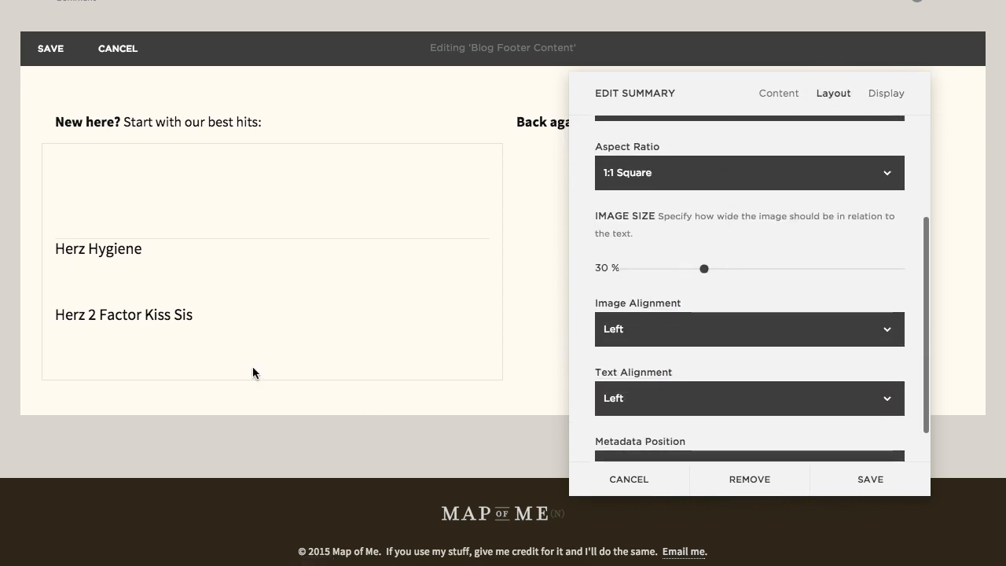
pyautogui.scroll(-3)
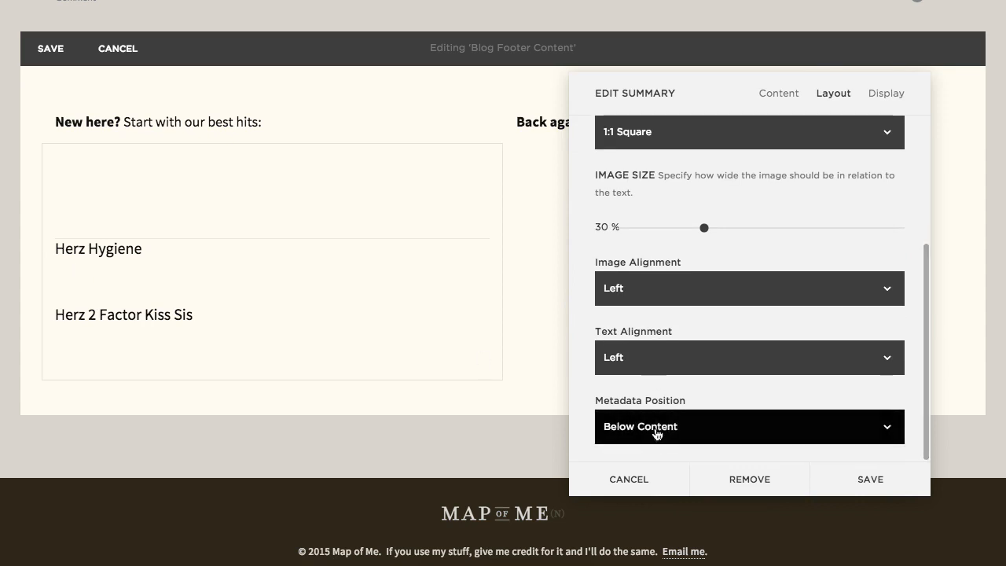
pyautogui.moveTo(662, 415)
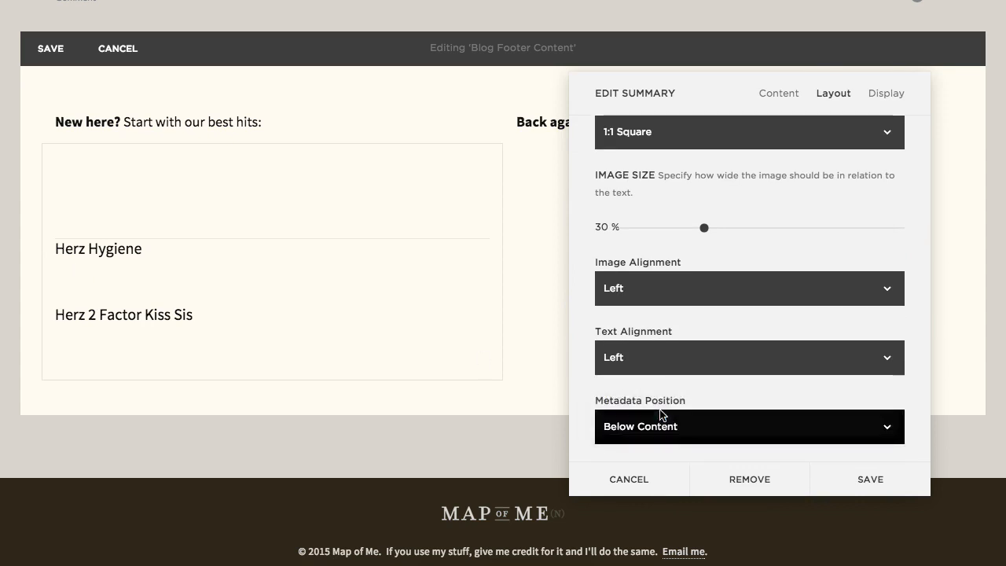
pyautogui.click(749, 428)
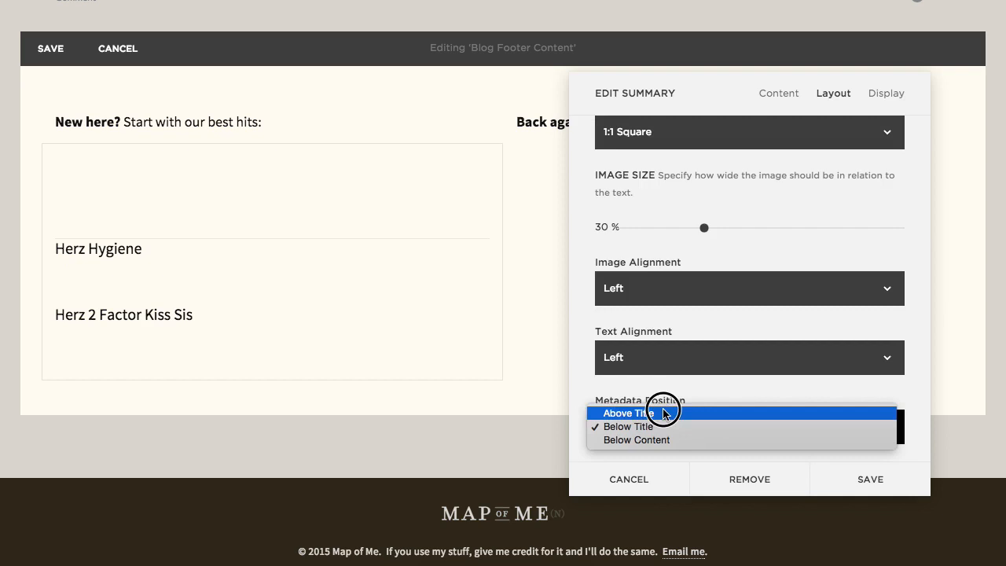
pyautogui.moveTo(689, 453)
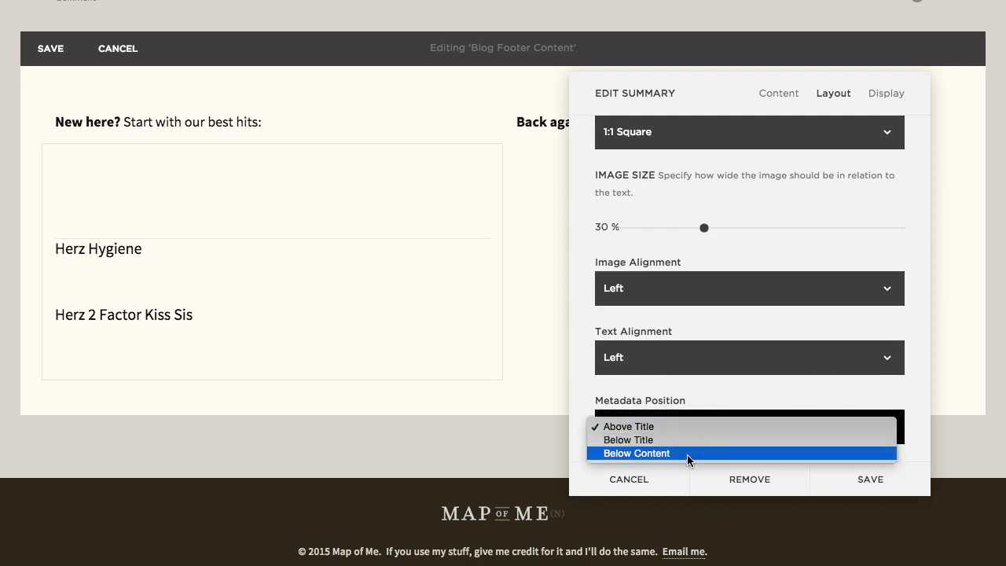
pyautogui.click(887, 93)
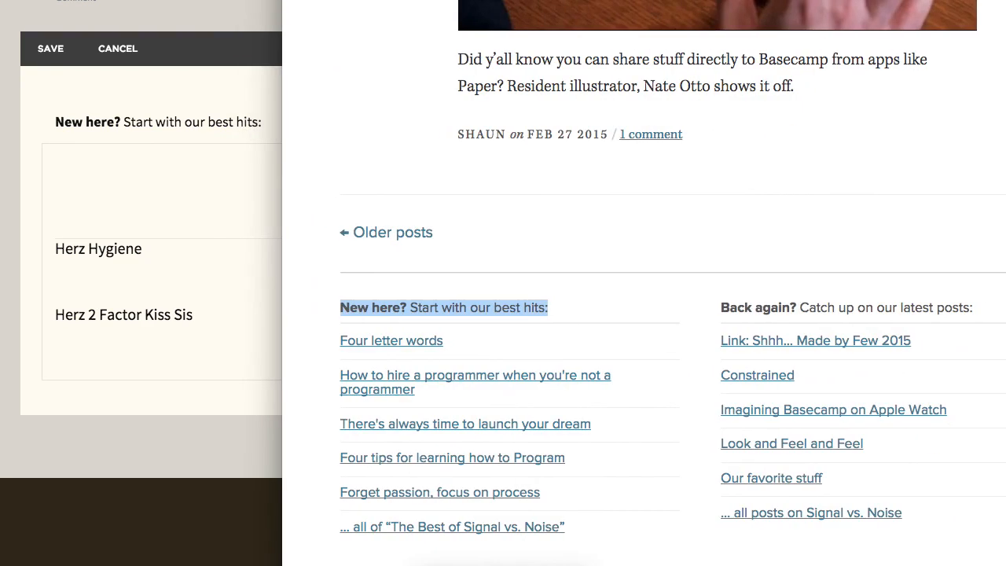
pyautogui.moveTo(415, 338)
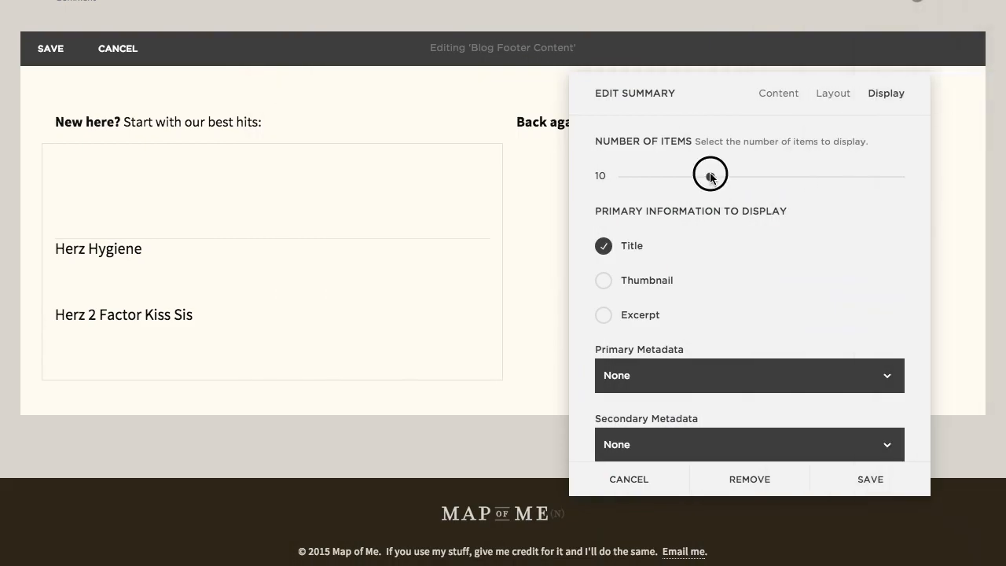
# Step: Lower Number of Items to 3 and enable the Featured Filter
pyautogui.moveTo(711, 173); pyautogui.dragTo(651, 173)
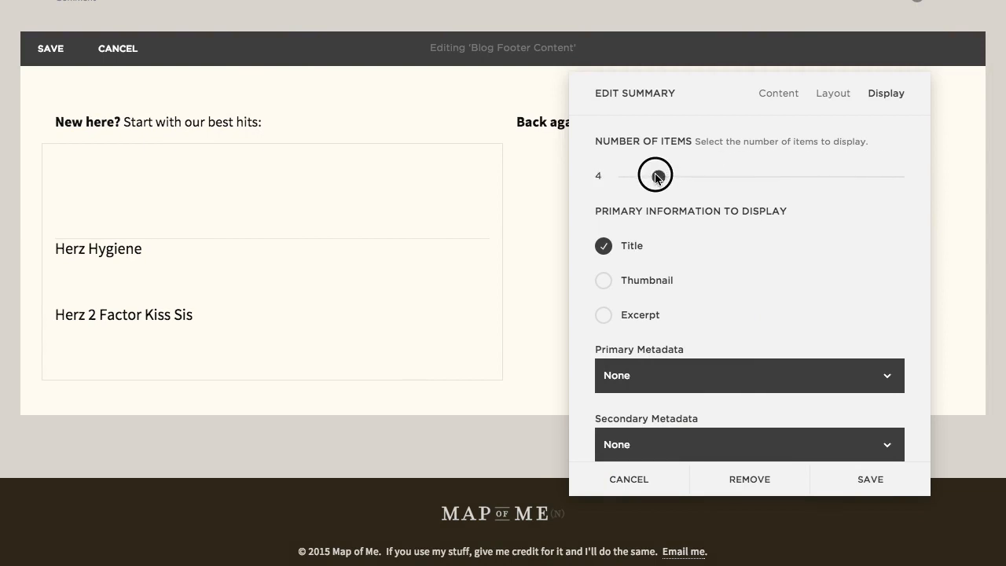
pyautogui.moveTo(654, 173); pyautogui.dragTo(652, 173)
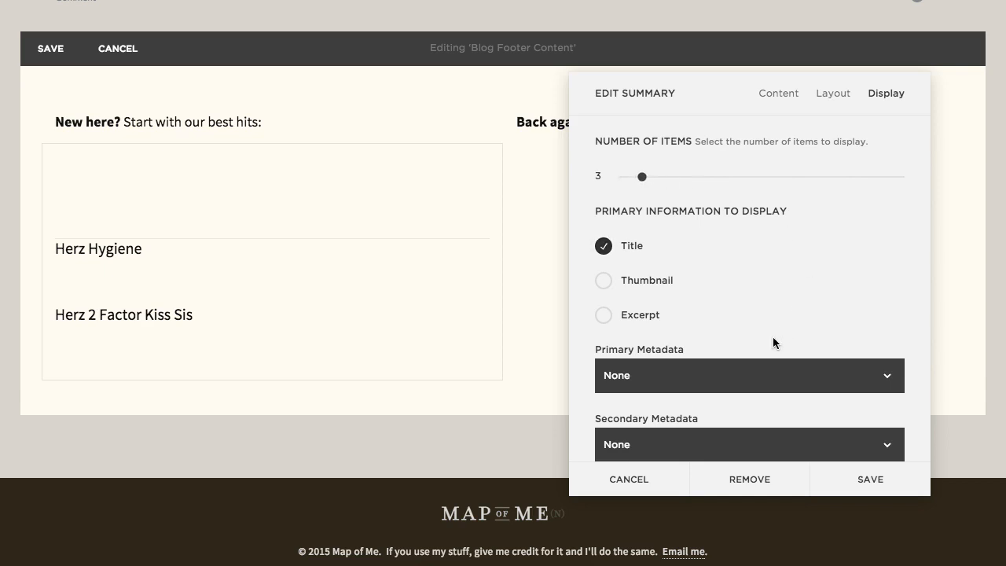
pyautogui.scroll(-3)
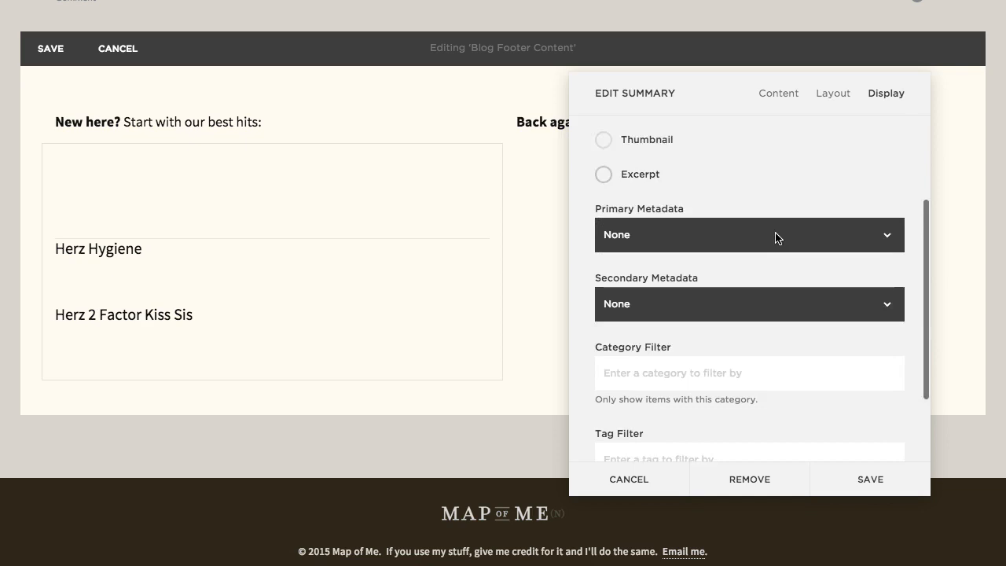
pyautogui.scroll(-3)
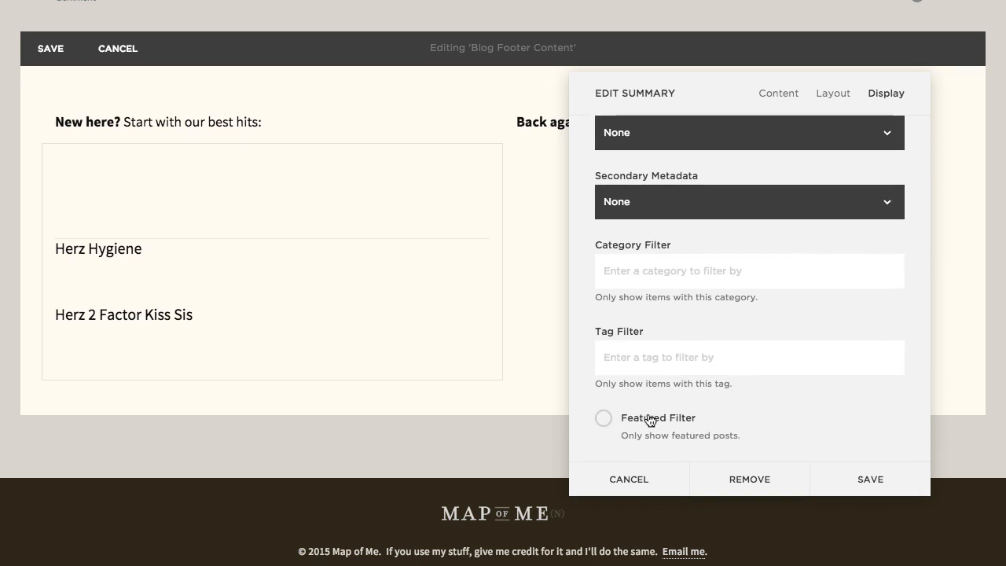
pyautogui.click(871, 478)
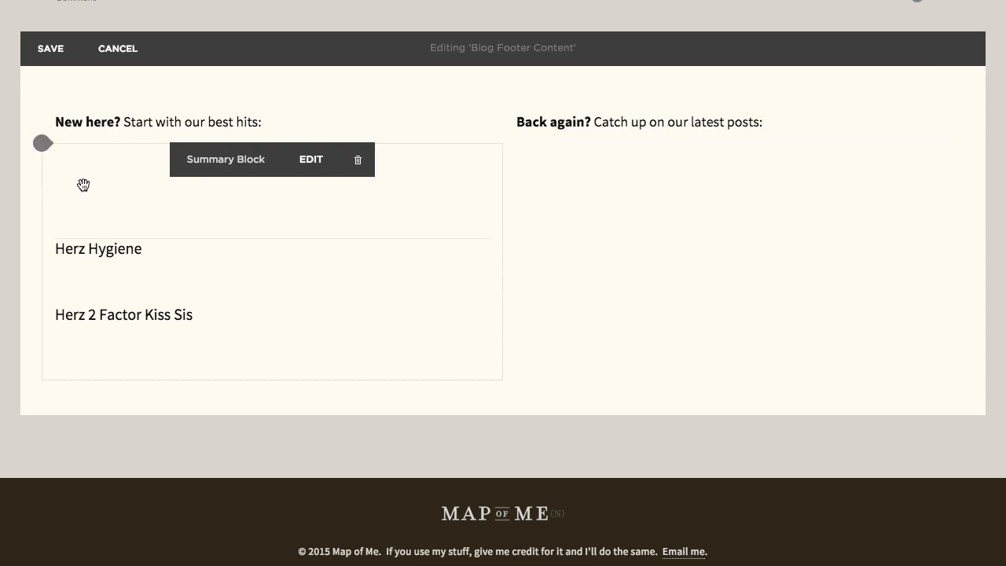
# Step: Insert a Summary List block under 'Back again?' sourced from the Blog collection and save
pyautogui.click(506, 143)
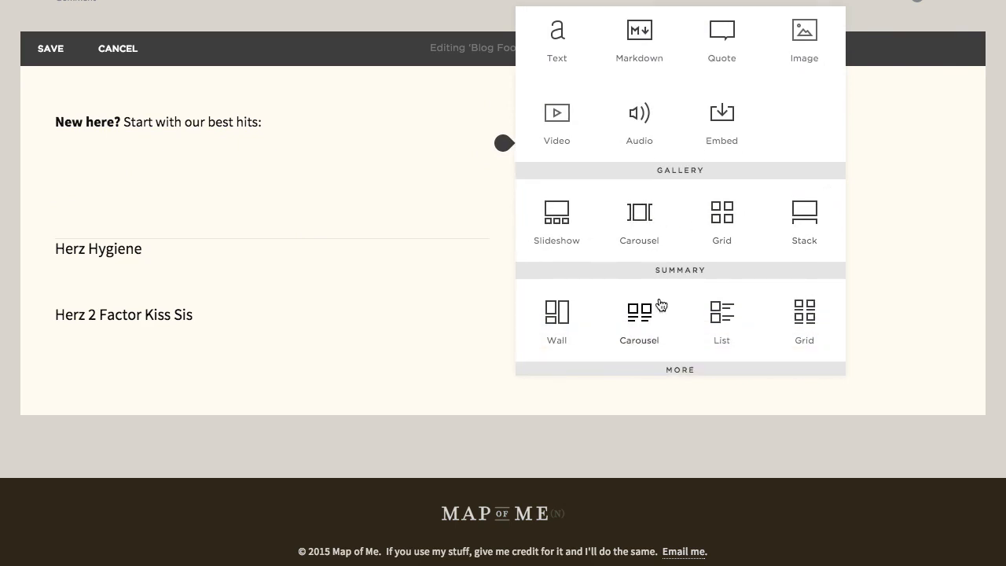
pyautogui.click(722, 312)
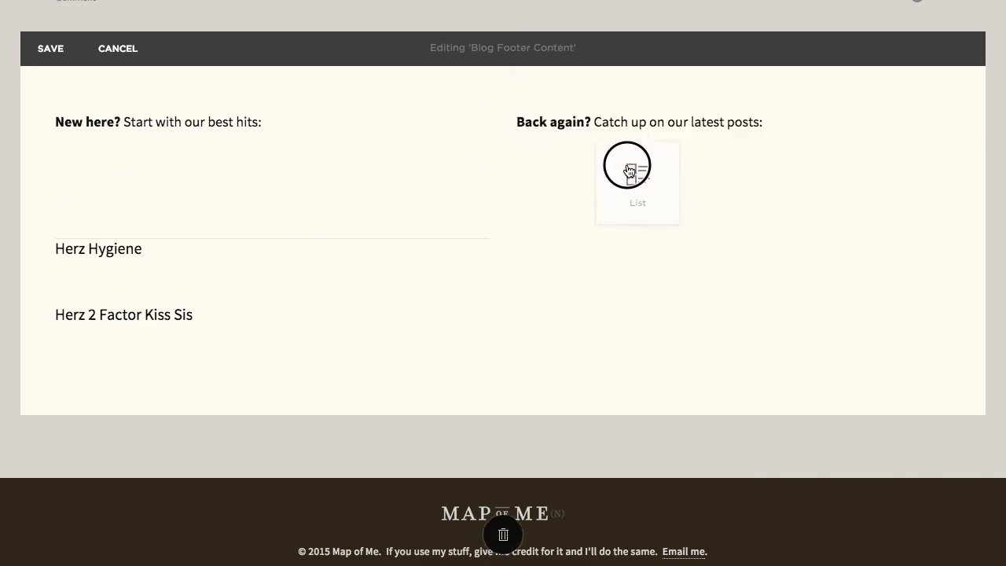
pyautogui.click(639, 165)
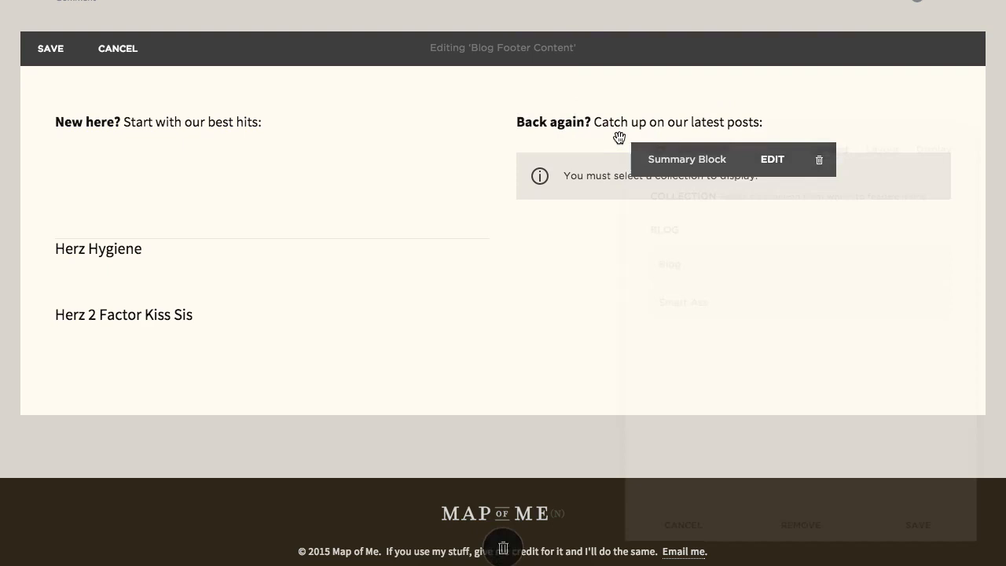
pyautogui.click(773, 158)
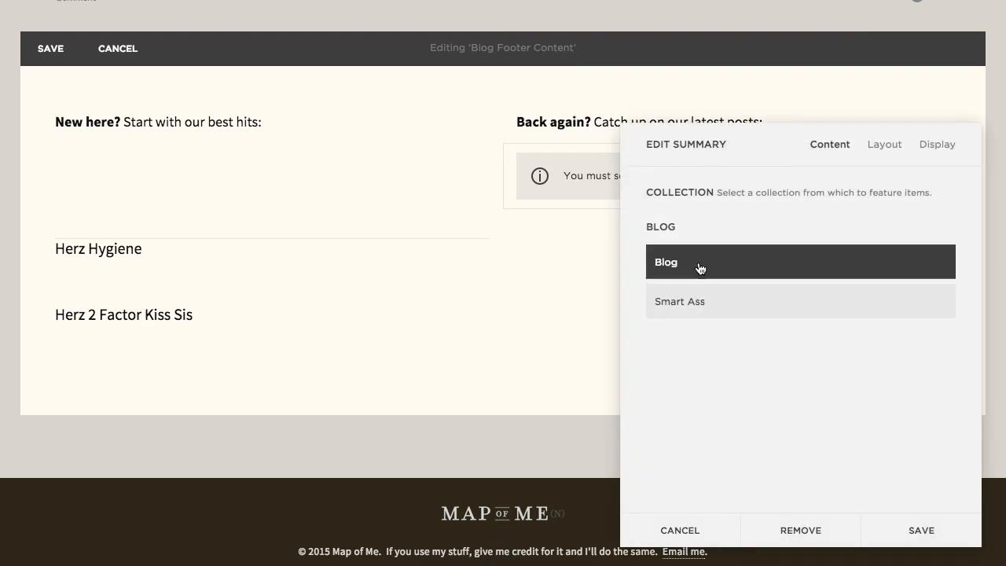
pyautogui.click(922, 531)
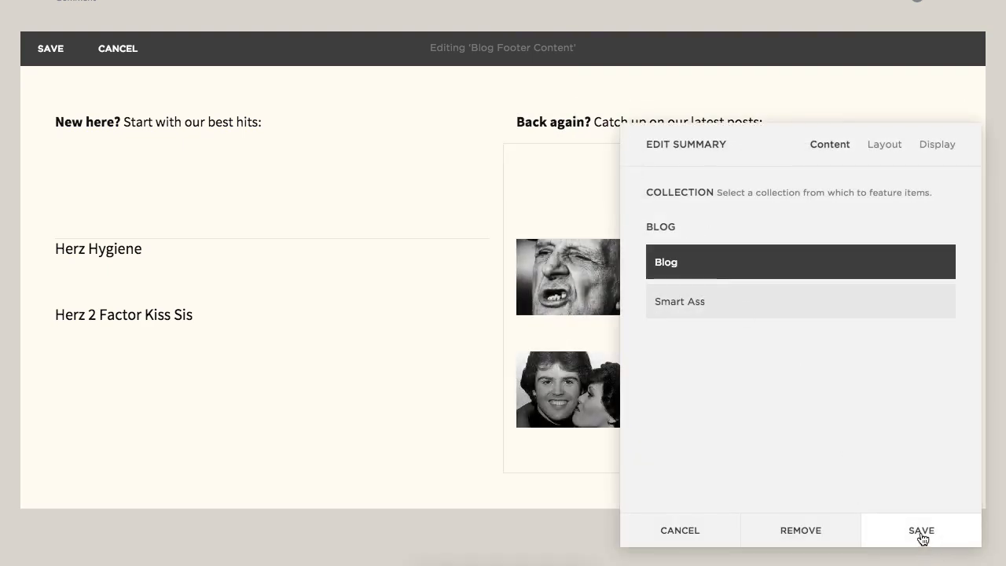
pyautogui.click(884, 145)
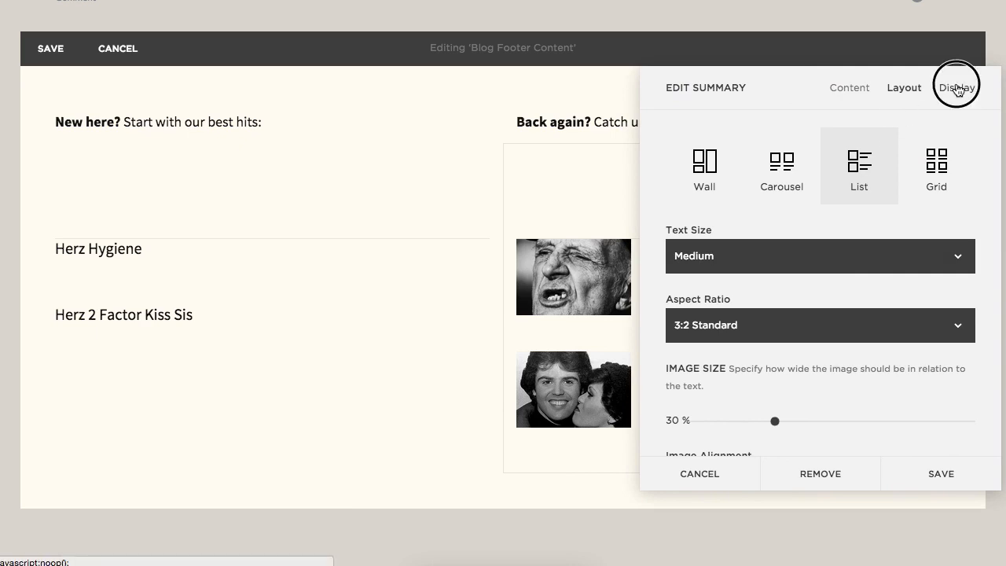
# Step: Set the list to 3 items, titles only with no thumbnails, excerpts or dates, and save
pyautogui.click(957, 89)
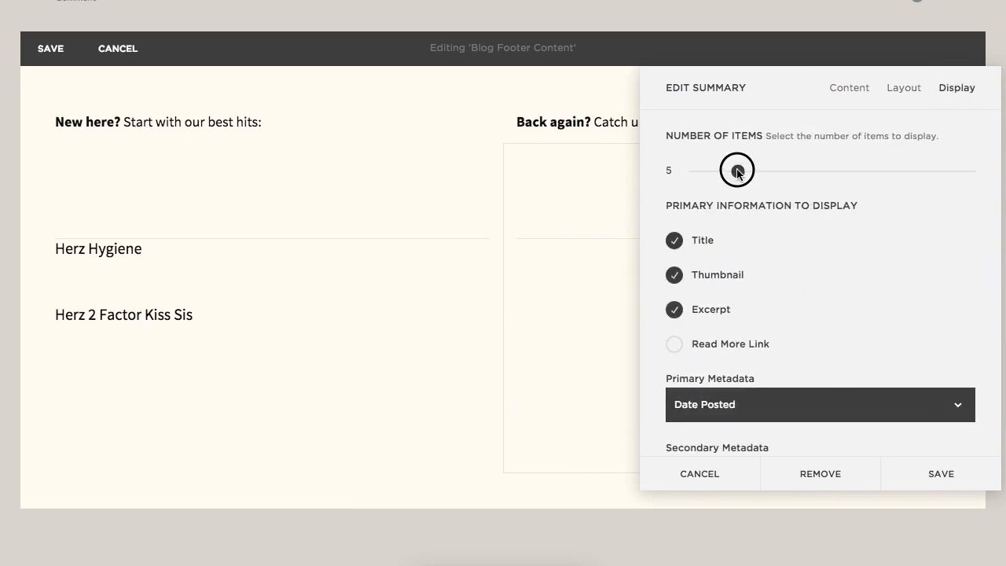
pyautogui.moveTo(738, 170); pyautogui.dragTo(719, 170)
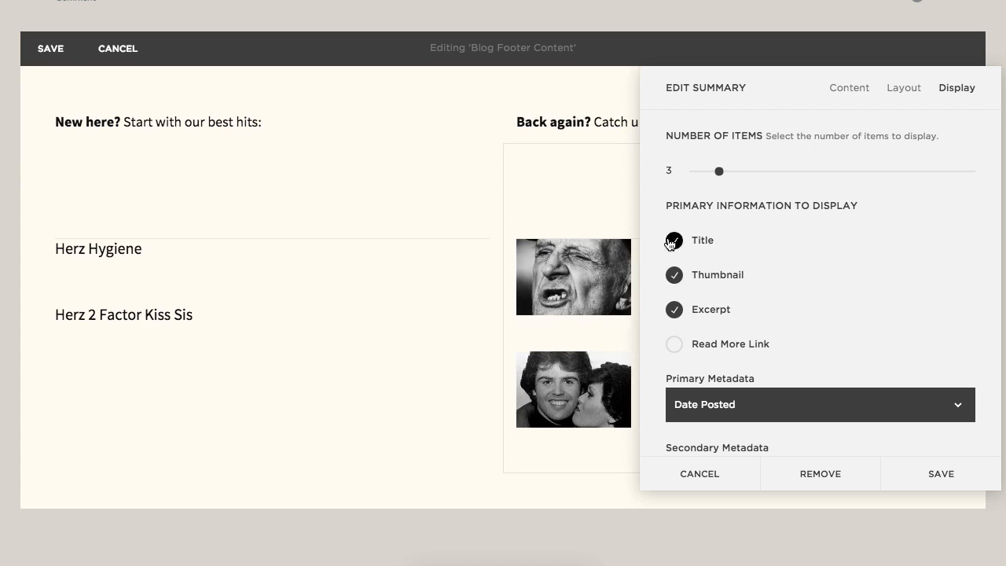
pyautogui.click(675, 276)
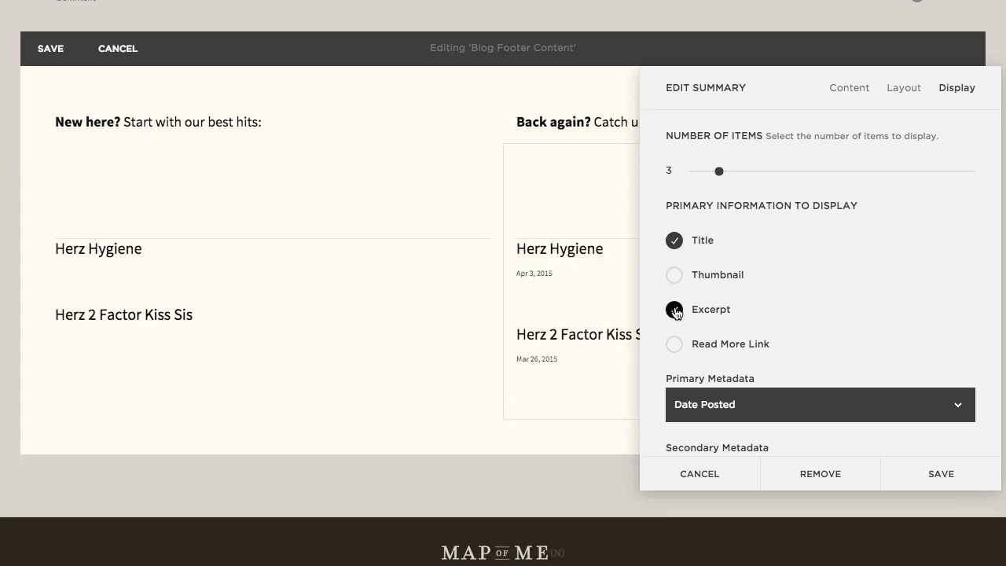
pyautogui.click(820, 406)
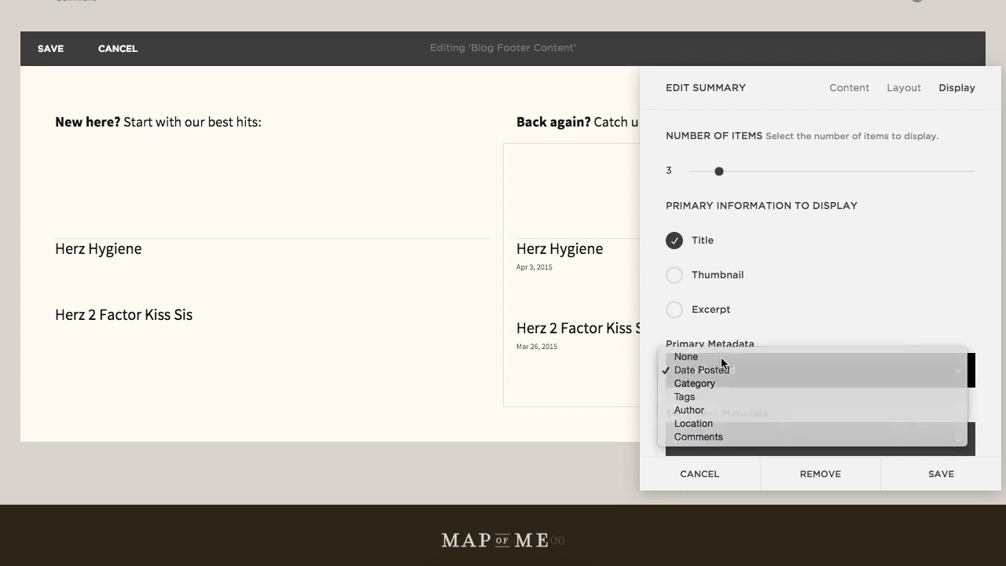
pyautogui.click(685, 356)
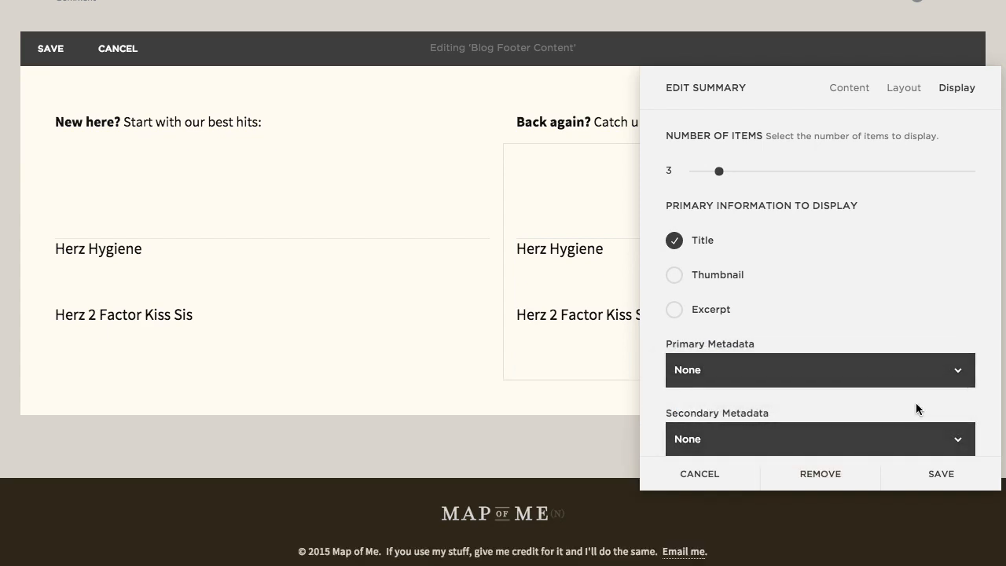
pyautogui.moveTo(783, 409)
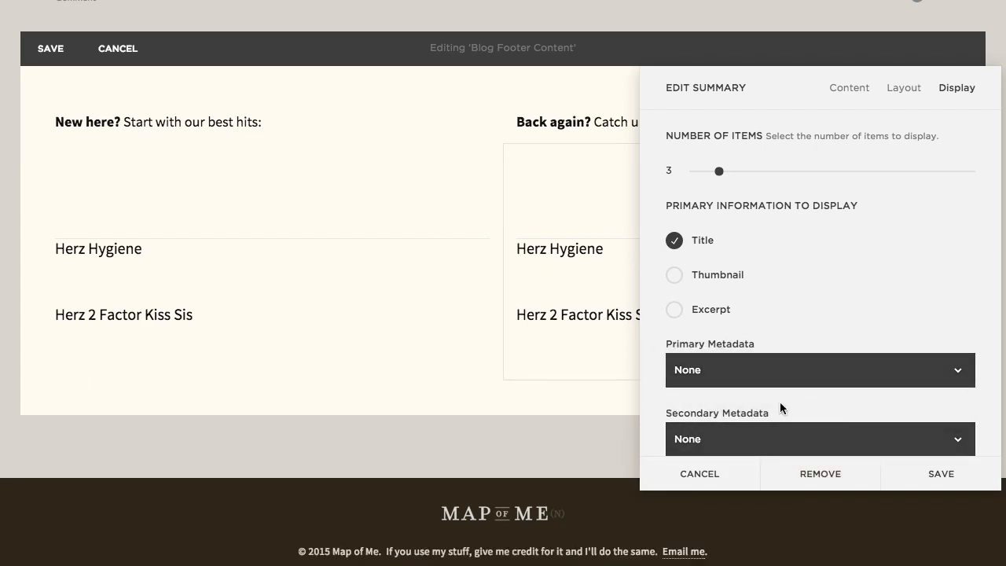
pyautogui.moveTo(966, 481)
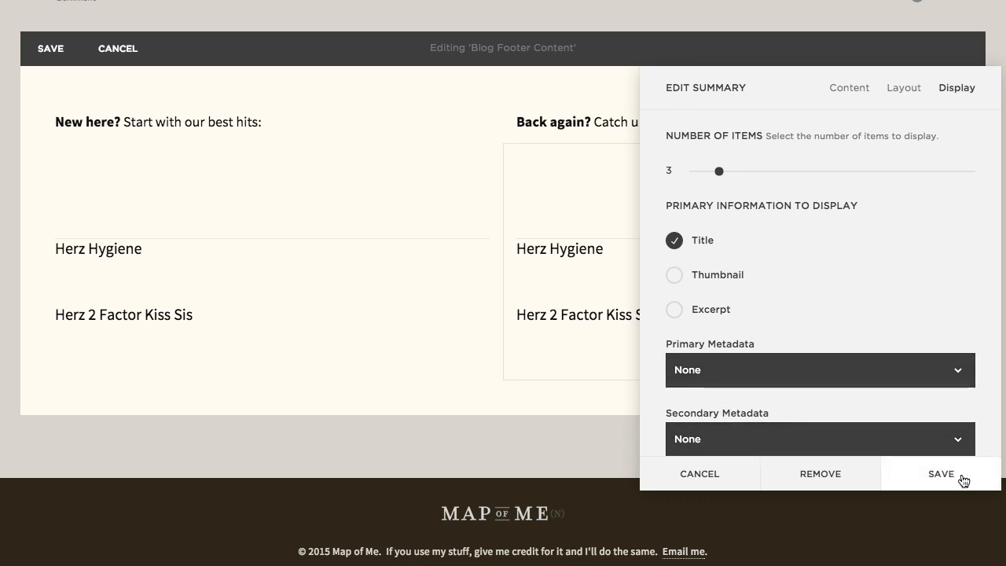
pyautogui.click(941, 475)
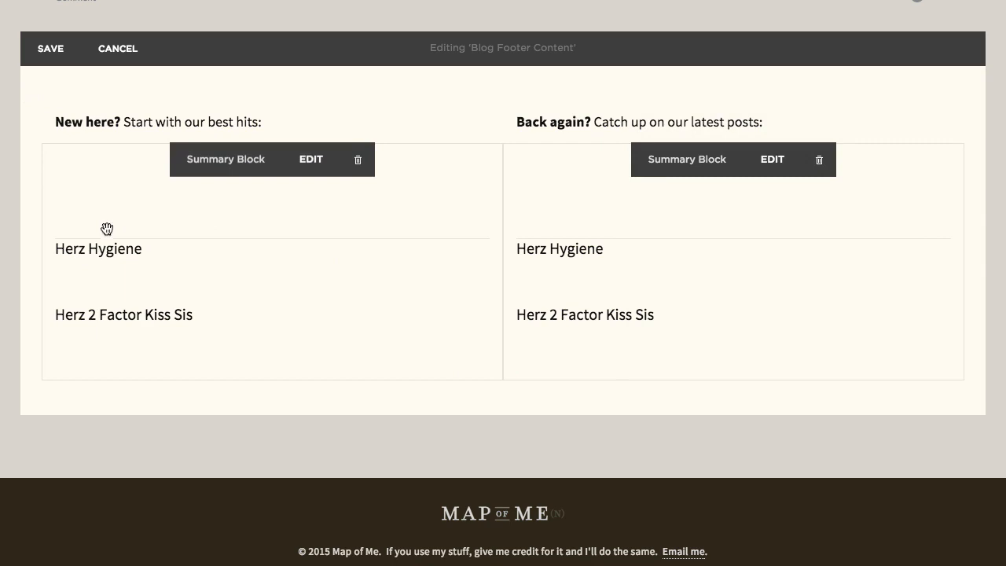
pyautogui.moveTo(312, 170)
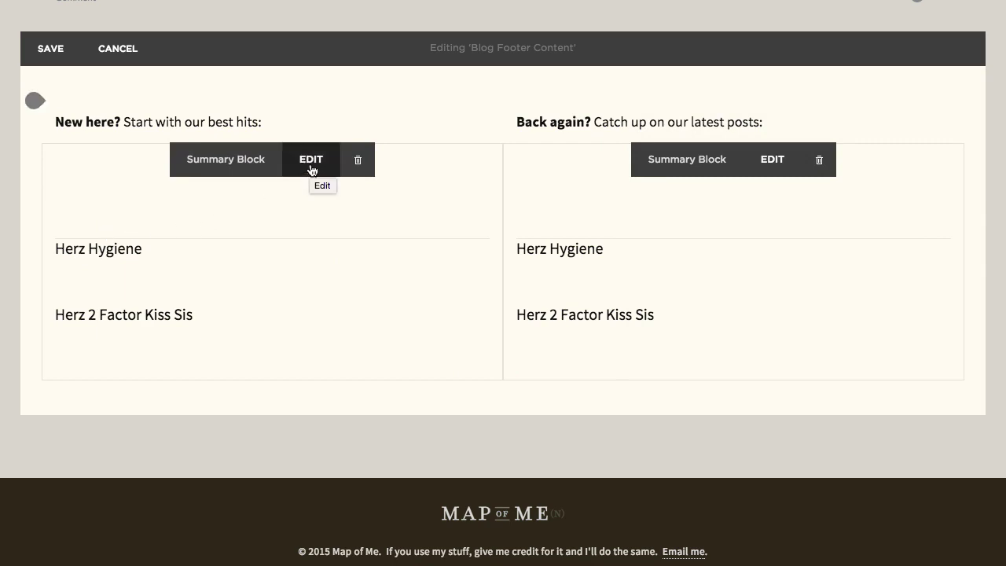
# Step: Enable the Featured Filter on the 'New here?' summary block and save it
pyautogui.click(312, 159)
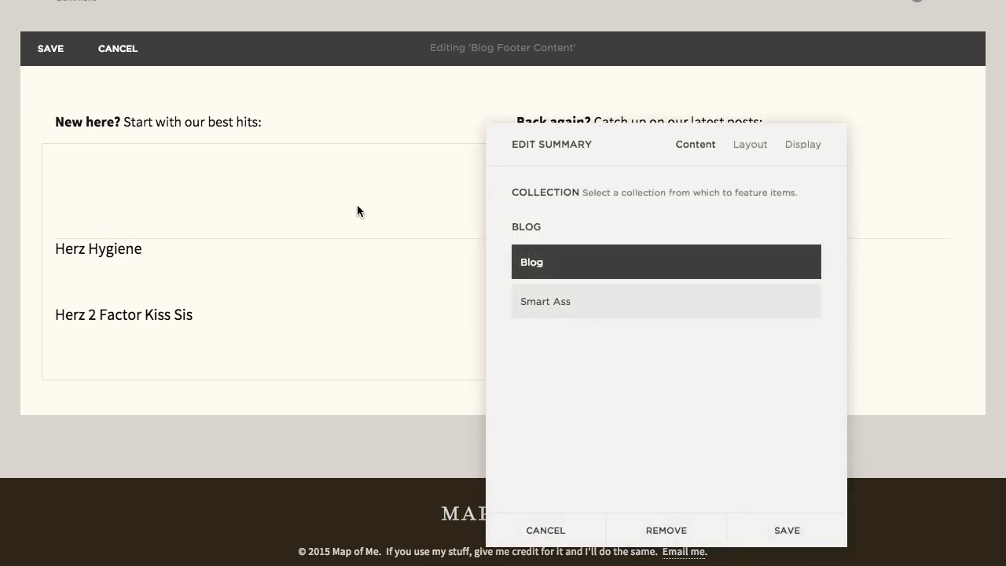
pyautogui.click(750, 145)
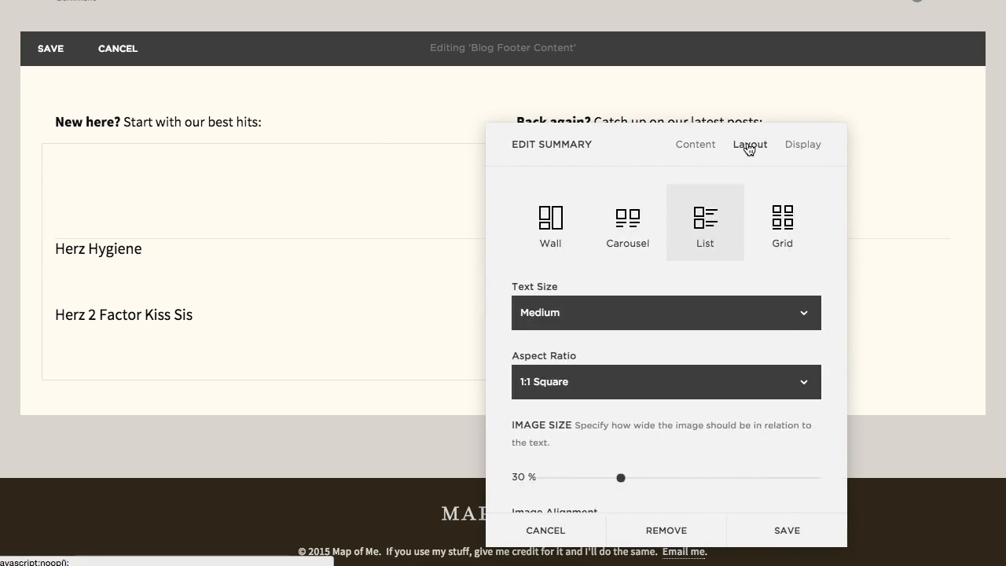
pyautogui.click(802, 145)
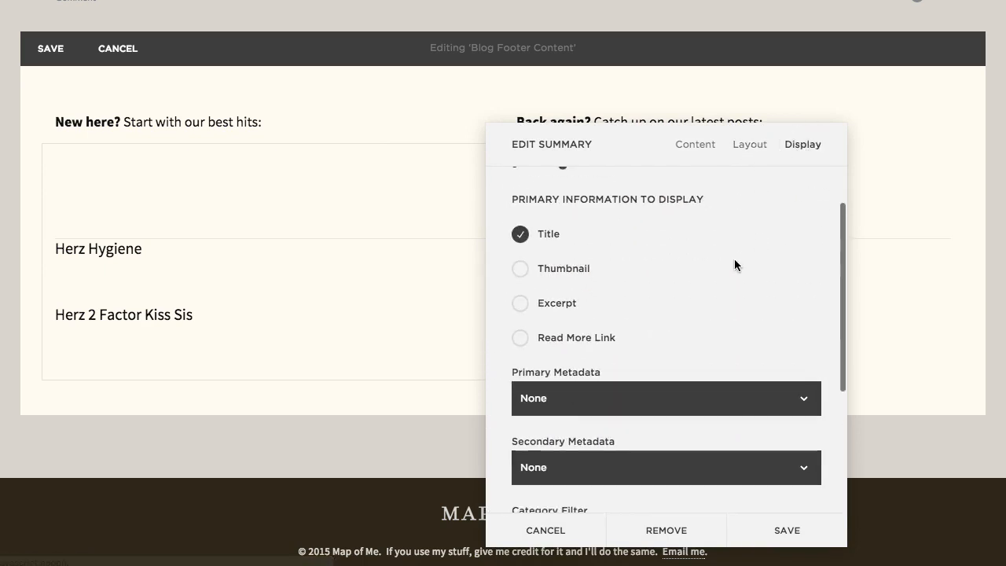
pyautogui.scroll(-3)
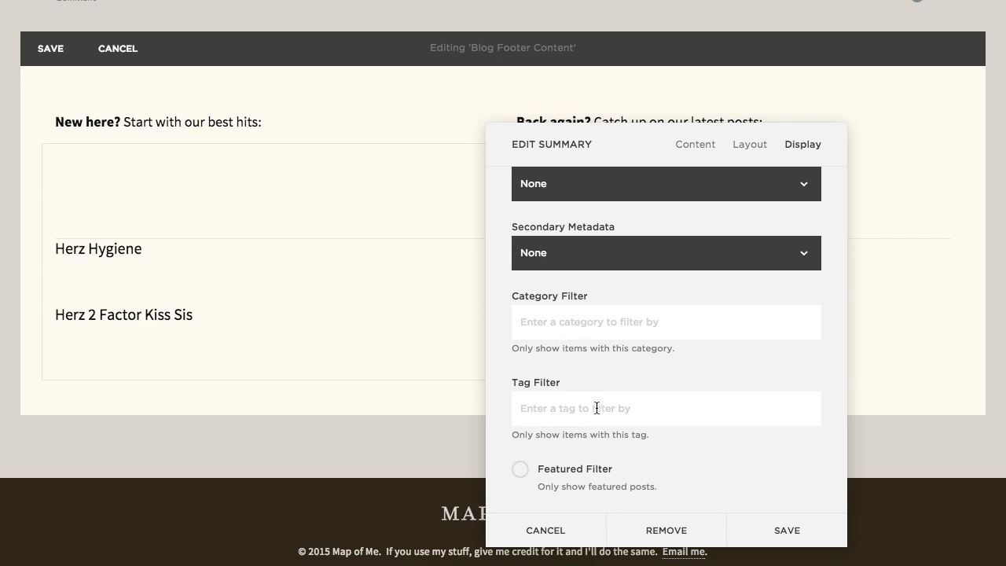
pyautogui.moveTo(598, 321)
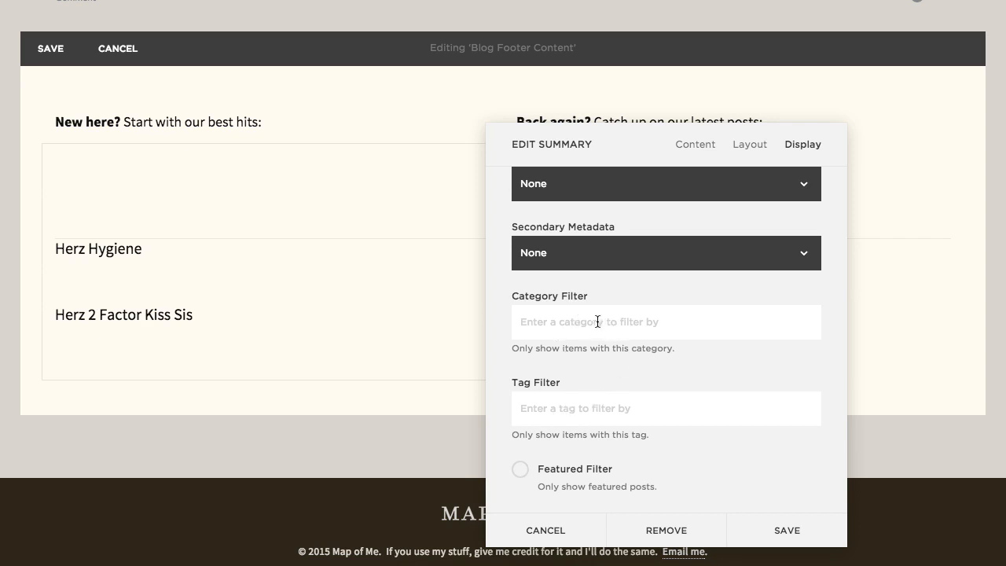
pyautogui.moveTo(550, 321)
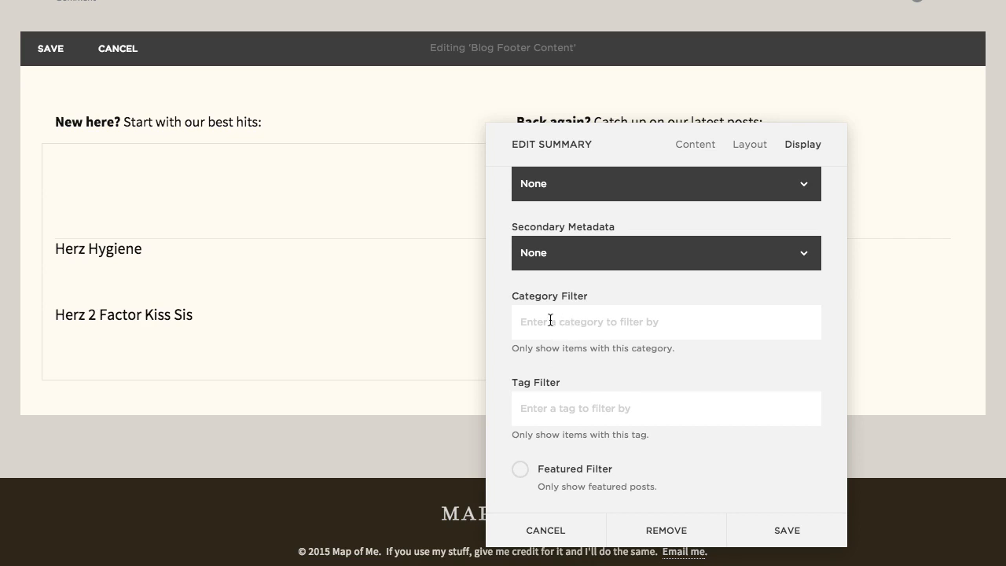
pyautogui.moveTo(616, 495)
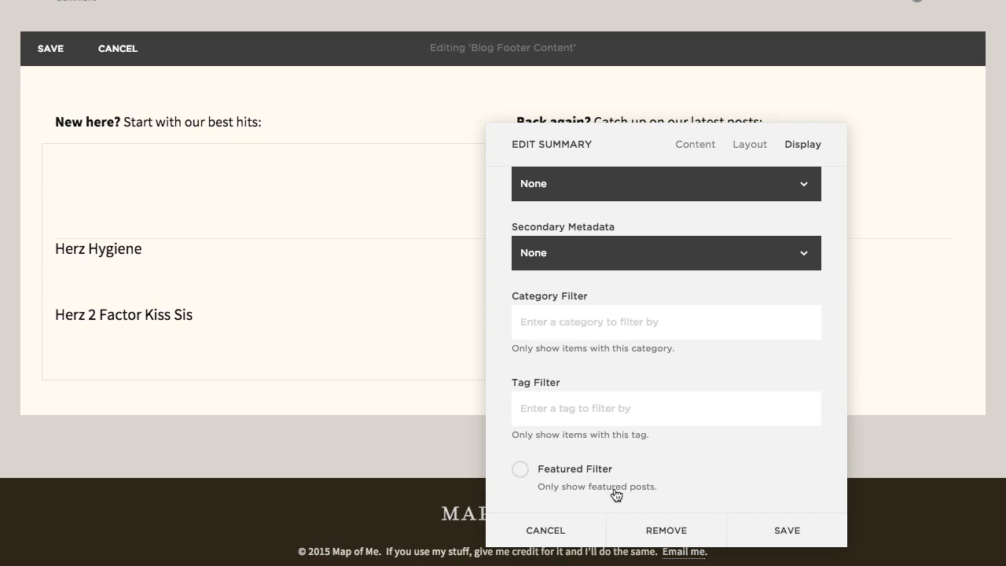
pyautogui.moveTo(286, 274)
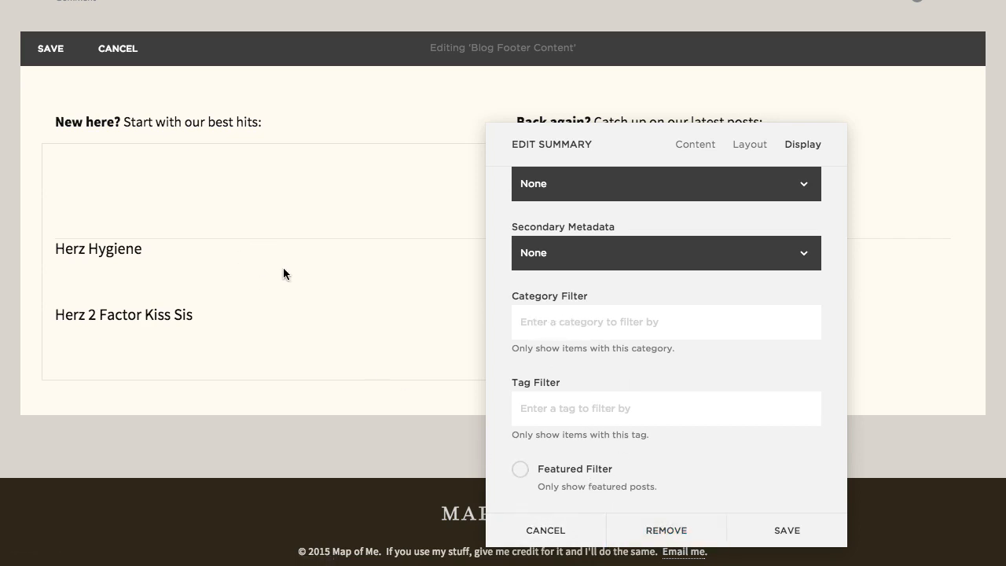
pyautogui.moveTo(500, 339)
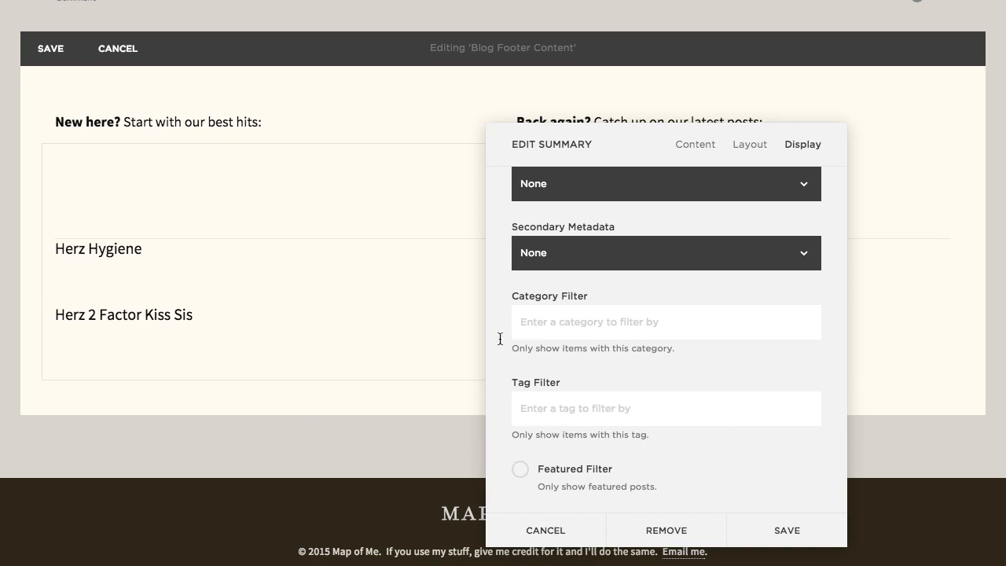
pyautogui.moveTo(554, 471)
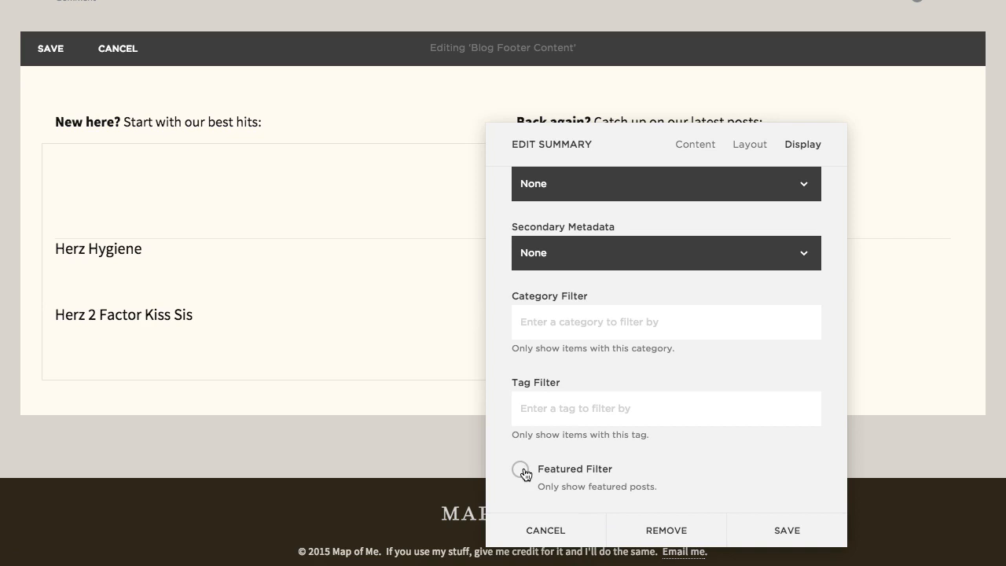
pyautogui.click(522, 469)
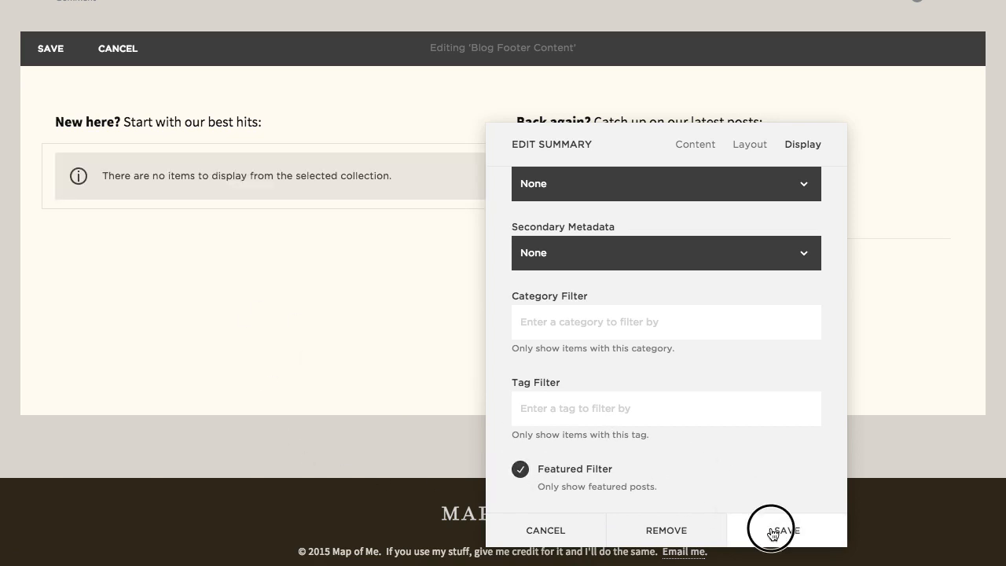
pyautogui.click(773, 532)
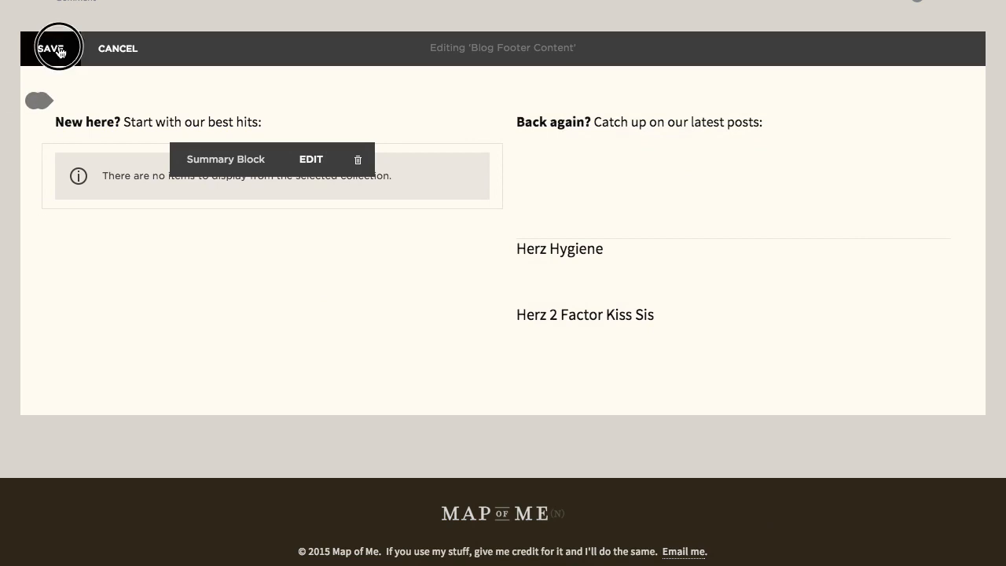
# Step: Save the footer edits and review the live footer: 'New here?' empty, 'Back again?' listing posts
pyautogui.click(59, 48)
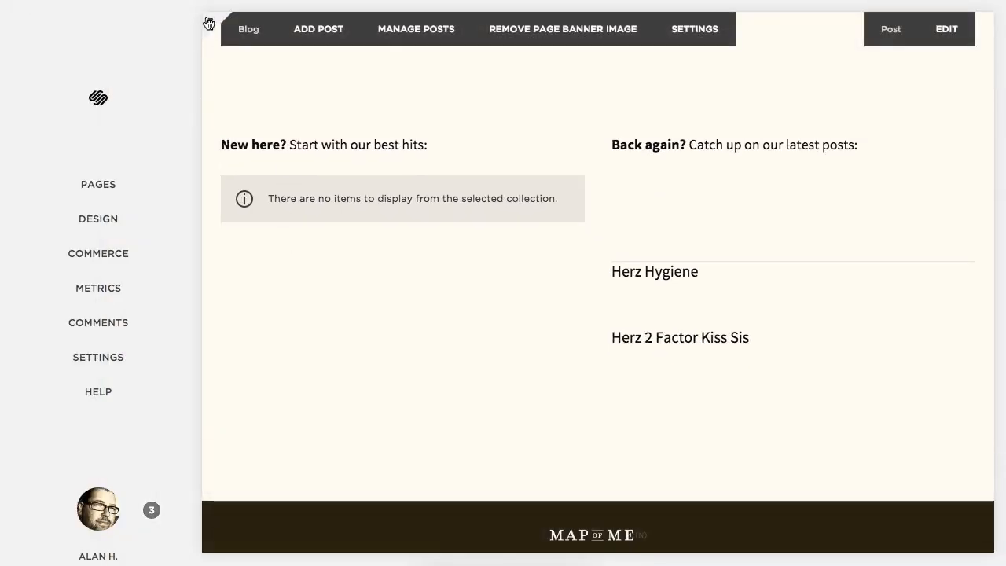
pyautogui.scroll(-3)
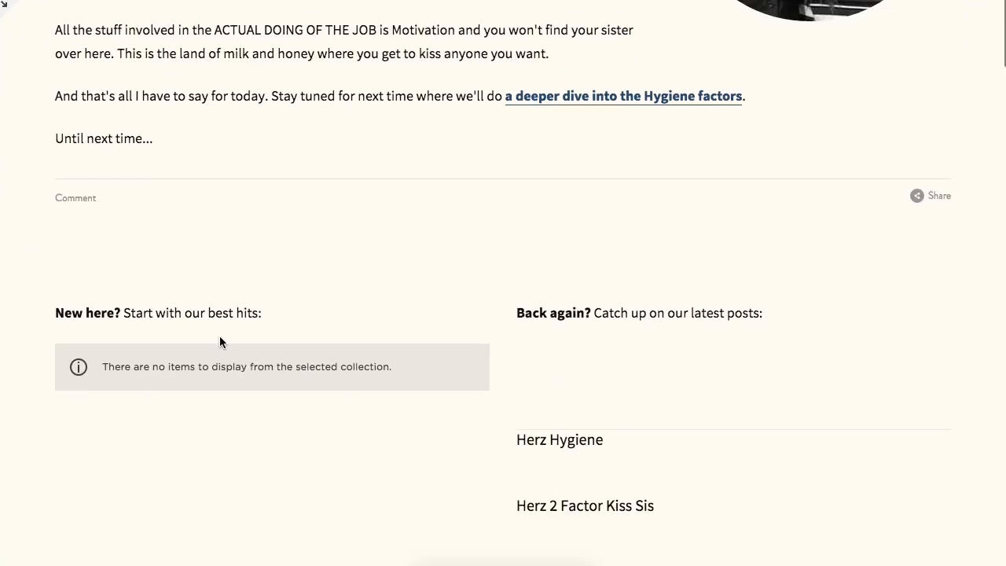
pyautogui.moveTo(758, 355)
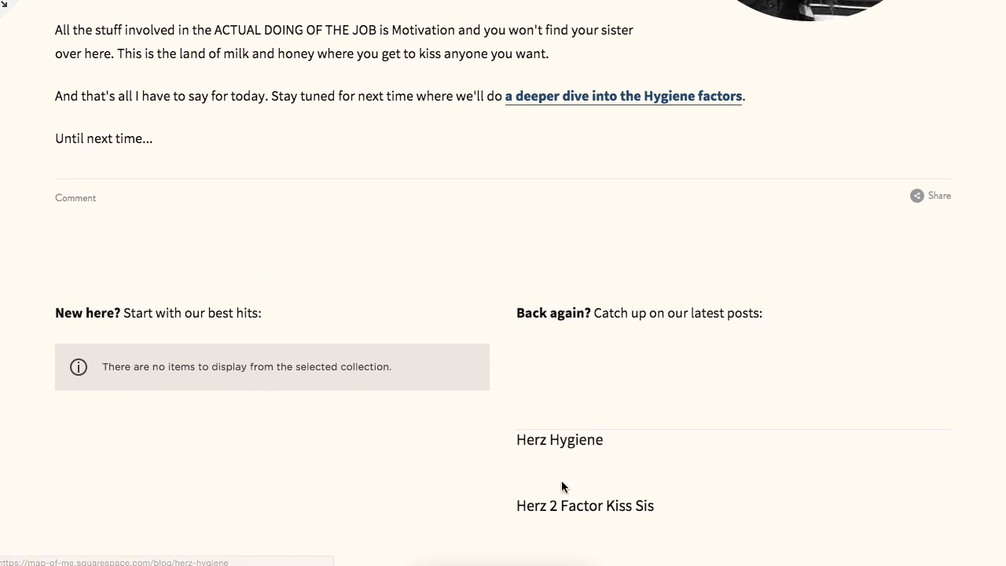
pyautogui.moveTo(588, 405)
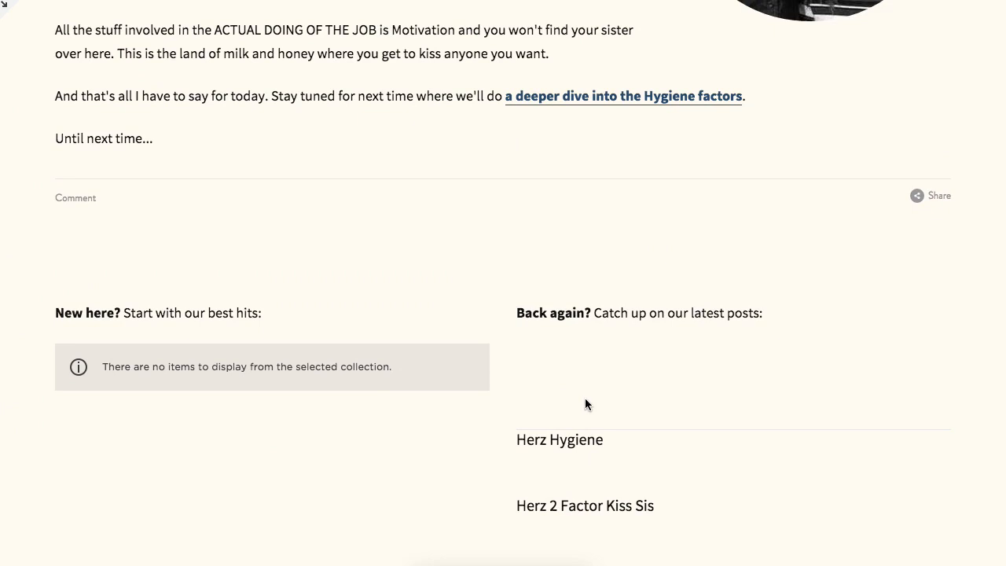
pyautogui.scroll(3)
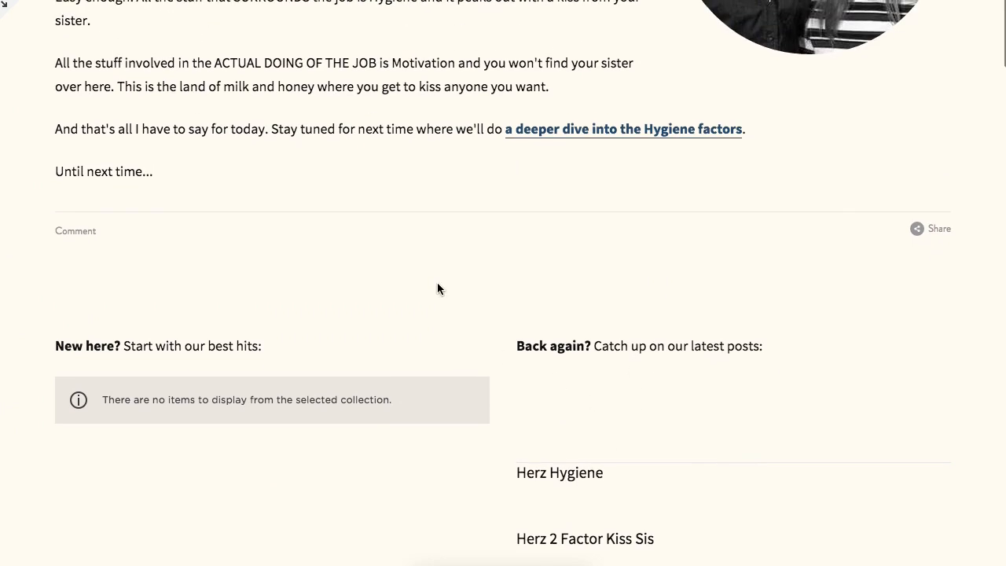
pyautogui.scroll(-3)
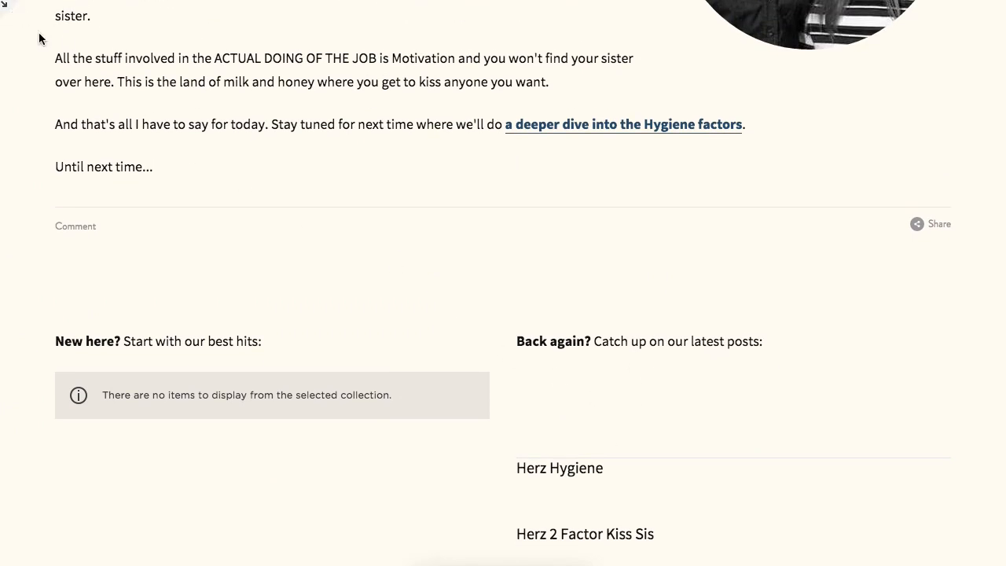
pyautogui.scroll(3)
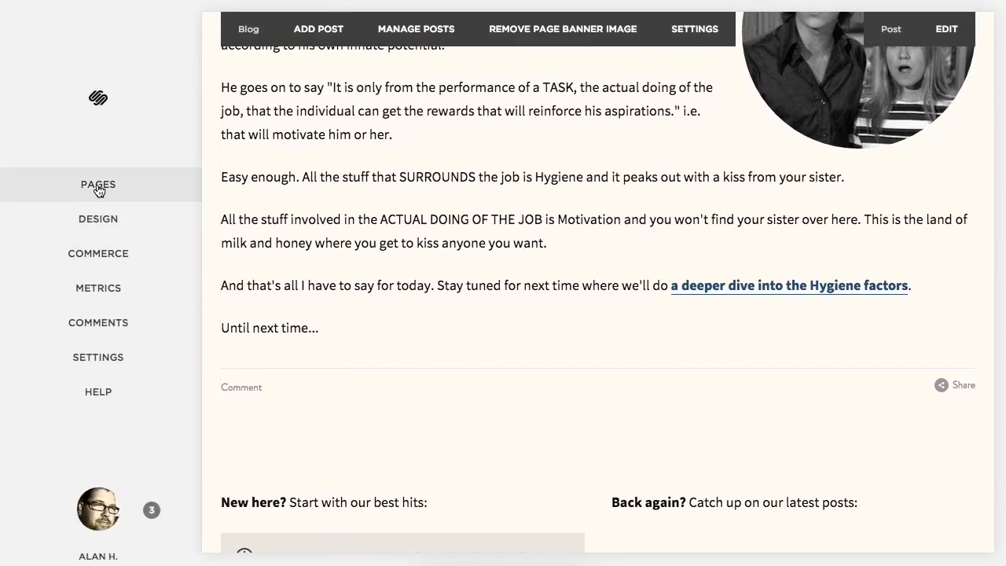
# Step: Reach the settings of the 'Herz 2 Factor Kiss Sis' post under Pages > Blog
pyautogui.click(97, 184)
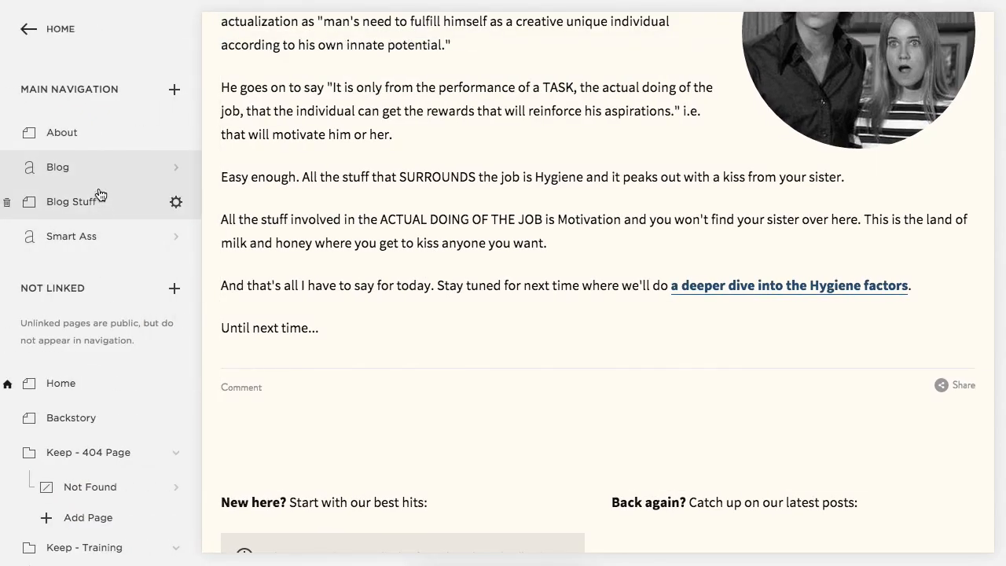
pyautogui.click(57, 167)
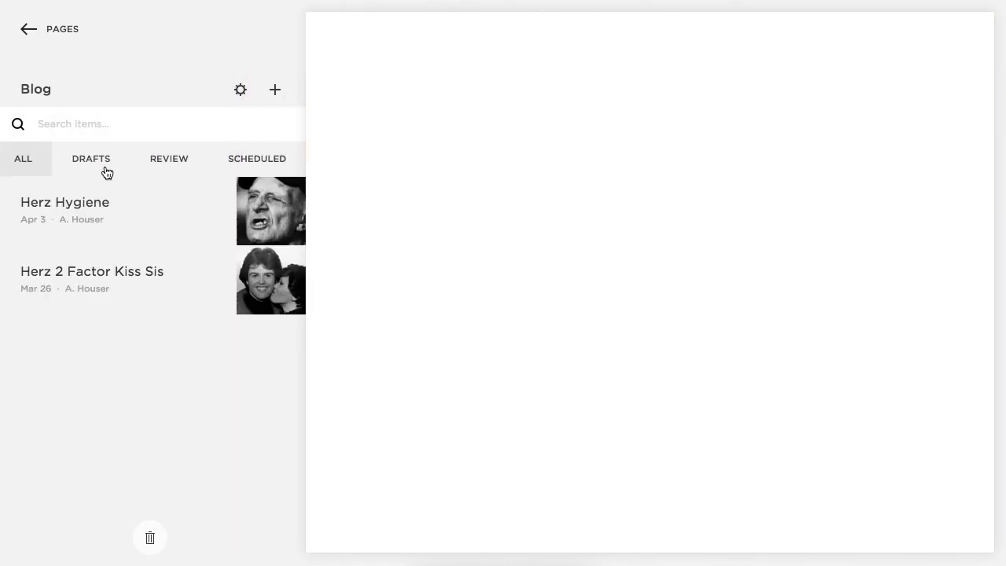
pyautogui.click(64, 201)
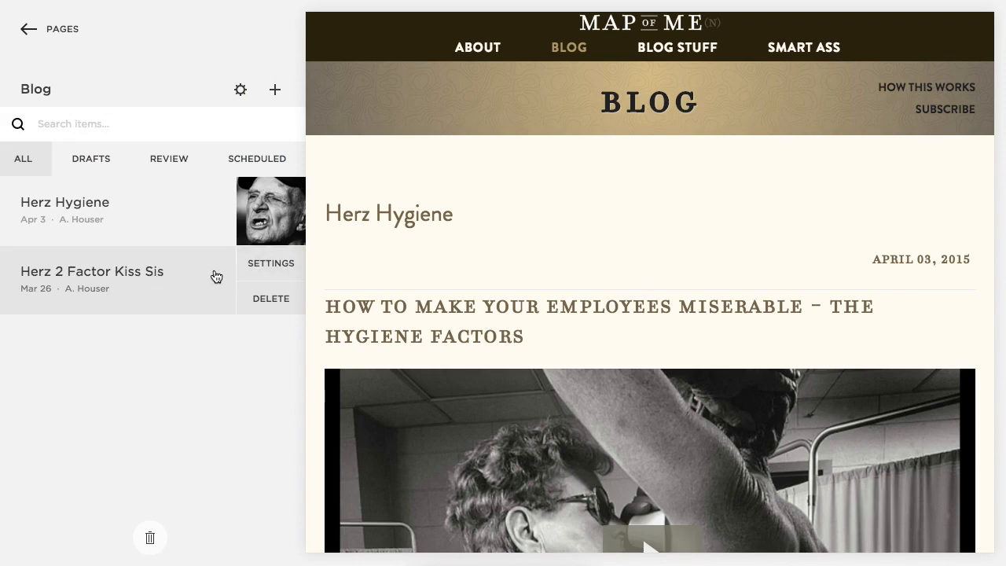
pyautogui.click(91, 270)
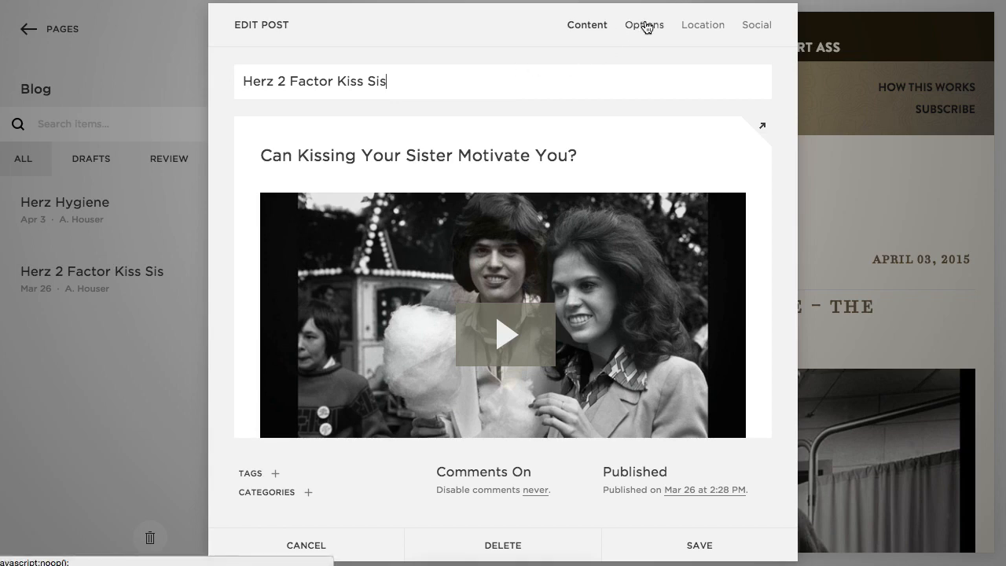
# Step: Enable Featured Post under Options for 'Herz 2 Factor Kiss Sis' and save
pyautogui.click(645, 25)
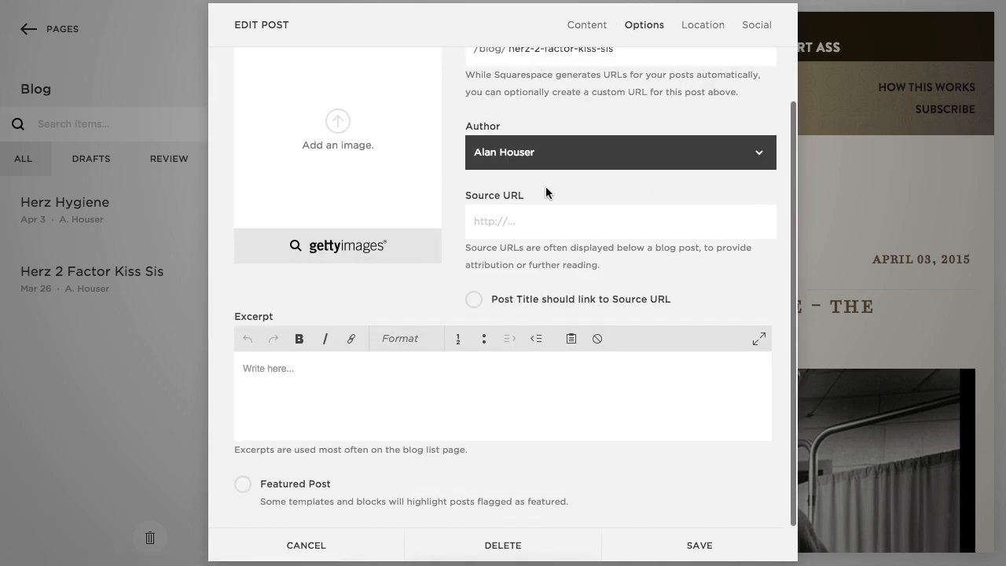
pyautogui.click(243, 484)
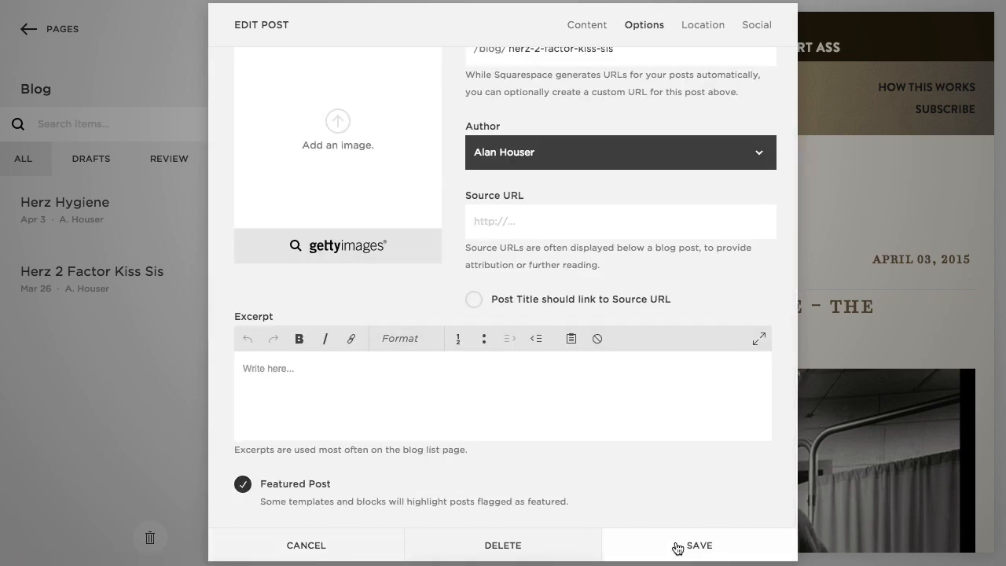
pyautogui.click(698, 545)
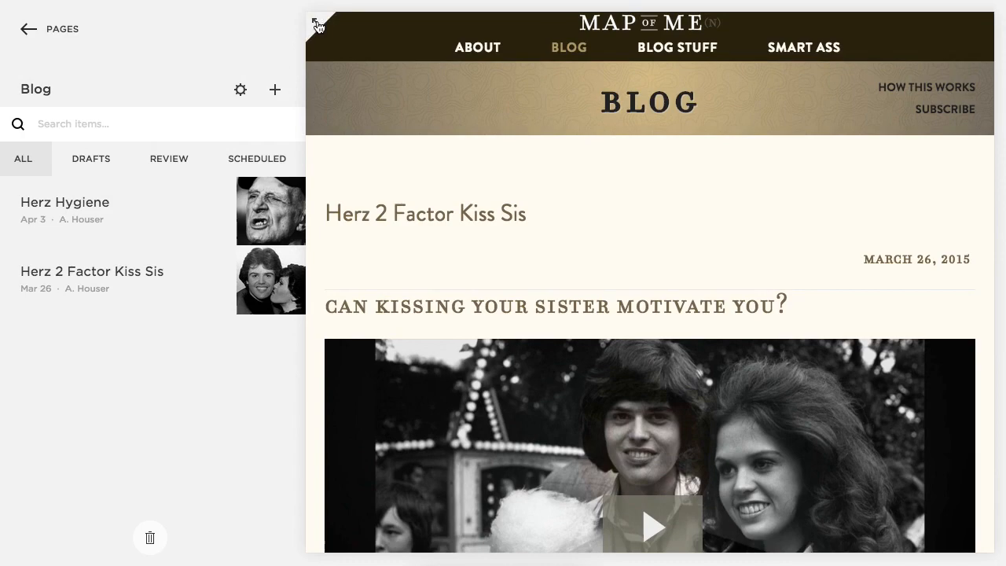
# Step: Scroll to the post footer showing Herz 2 Factor Kiss Sis under 'New here?' and both posts under 'Back again?'
pyautogui.scroll(-3)
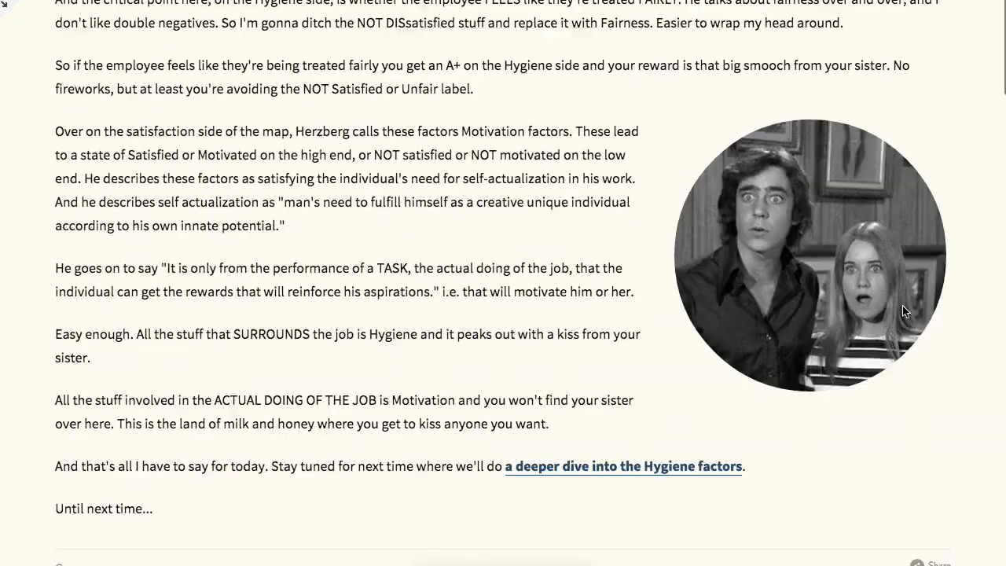
pyautogui.scroll(-3)
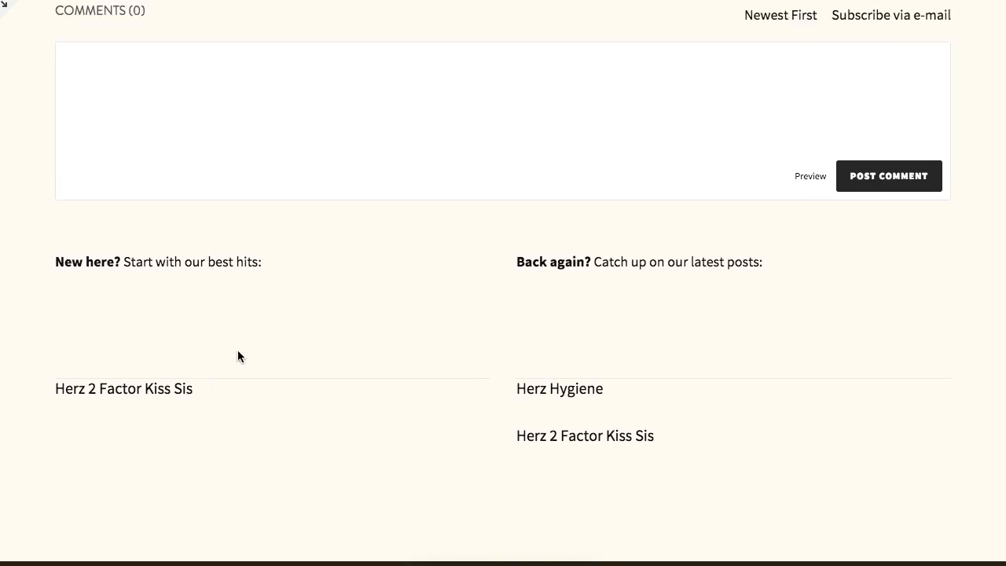
pyautogui.scroll(-3)
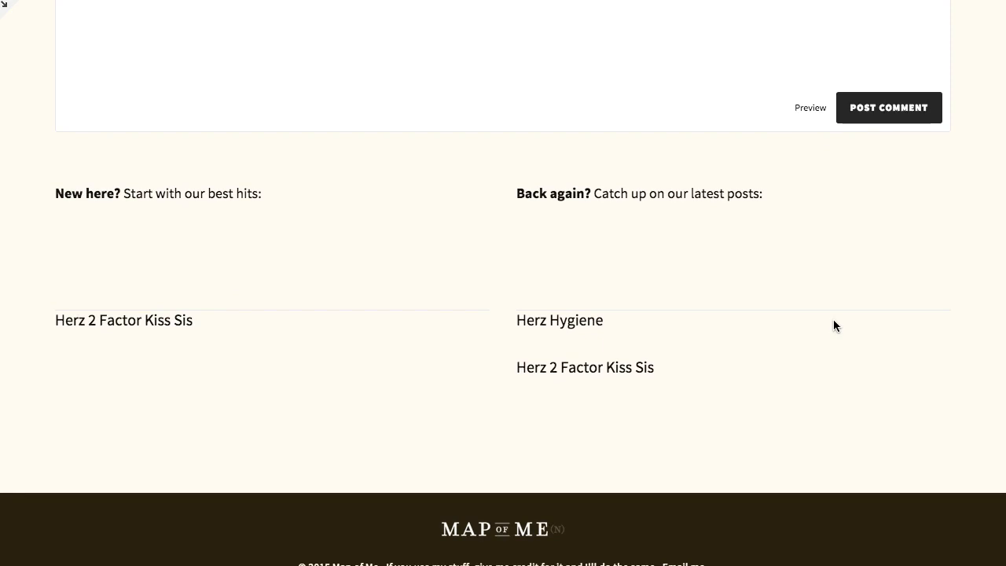
pyautogui.moveTo(482, 304)
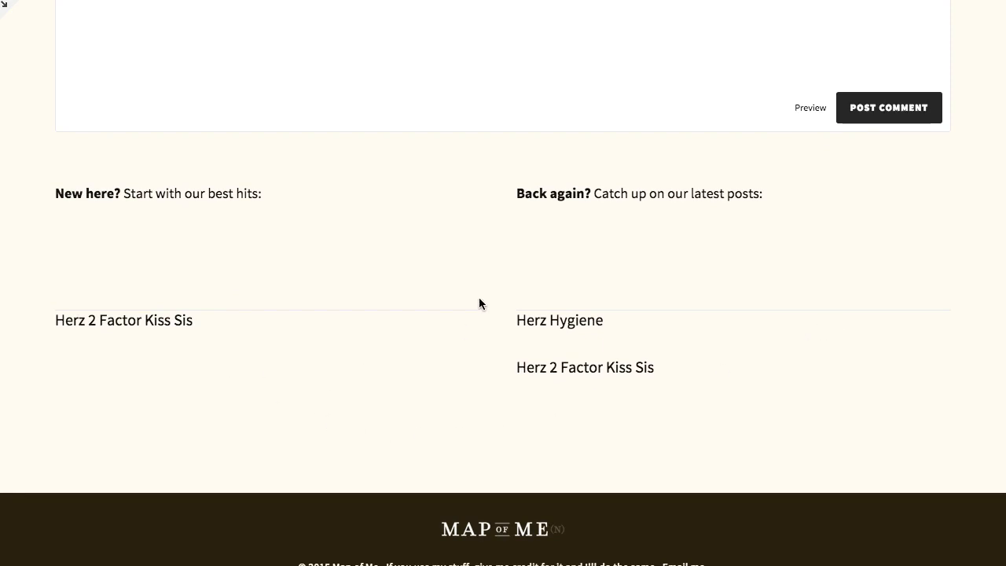
pyautogui.moveTo(94, 238)
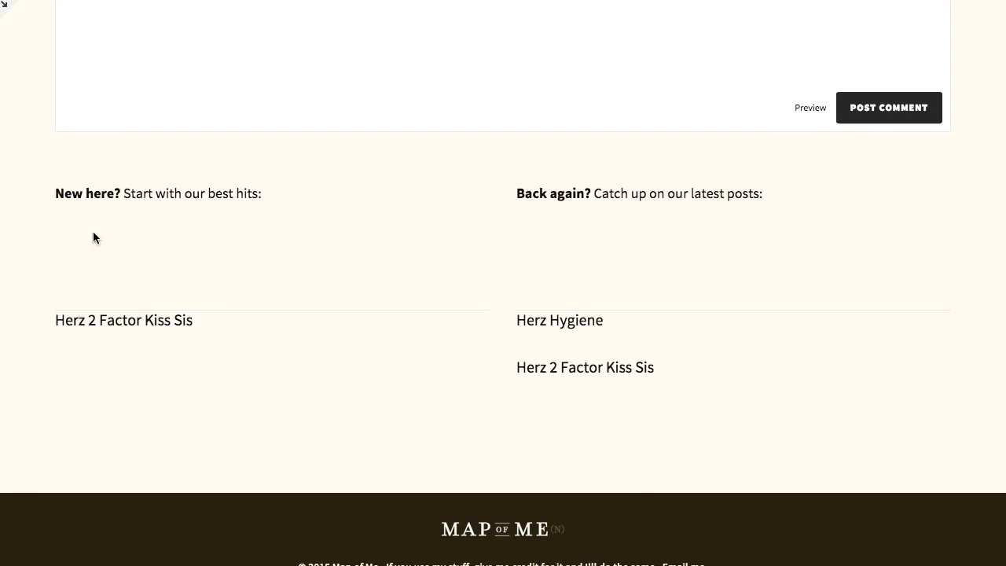
pyautogui.moveTo(501, 280)
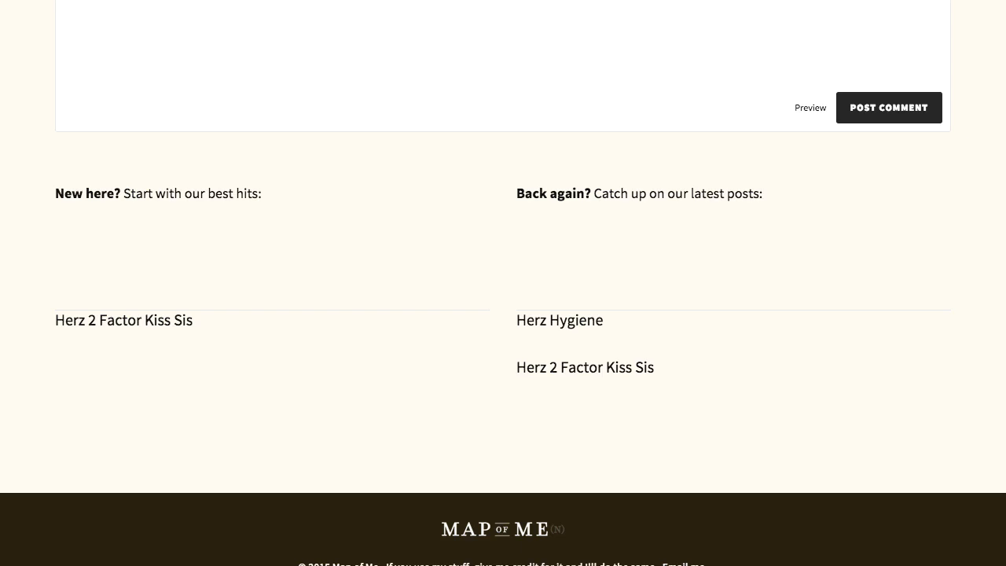
pyautogui.moveTo(655, 345)
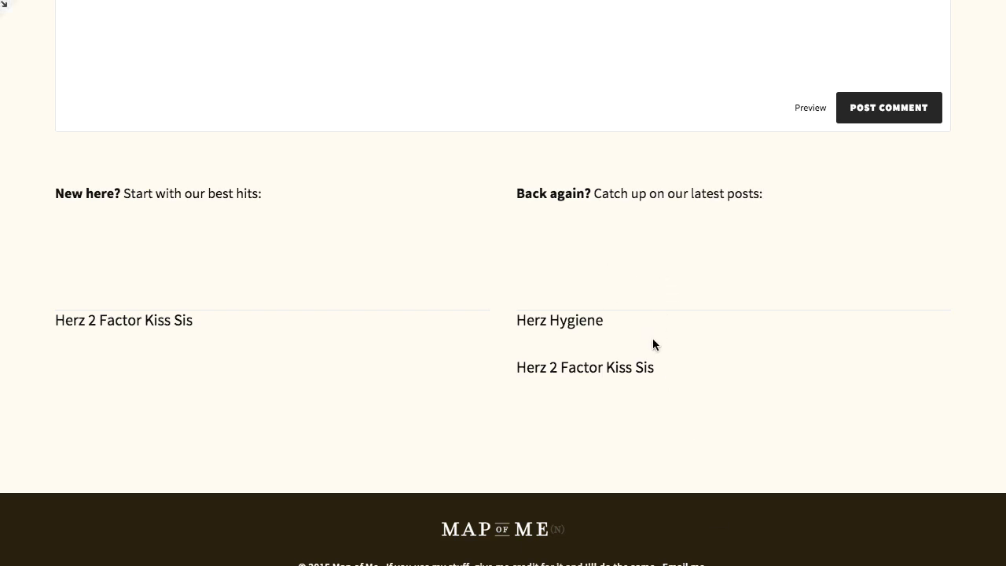
pyautogui.moveTo(687, 343)
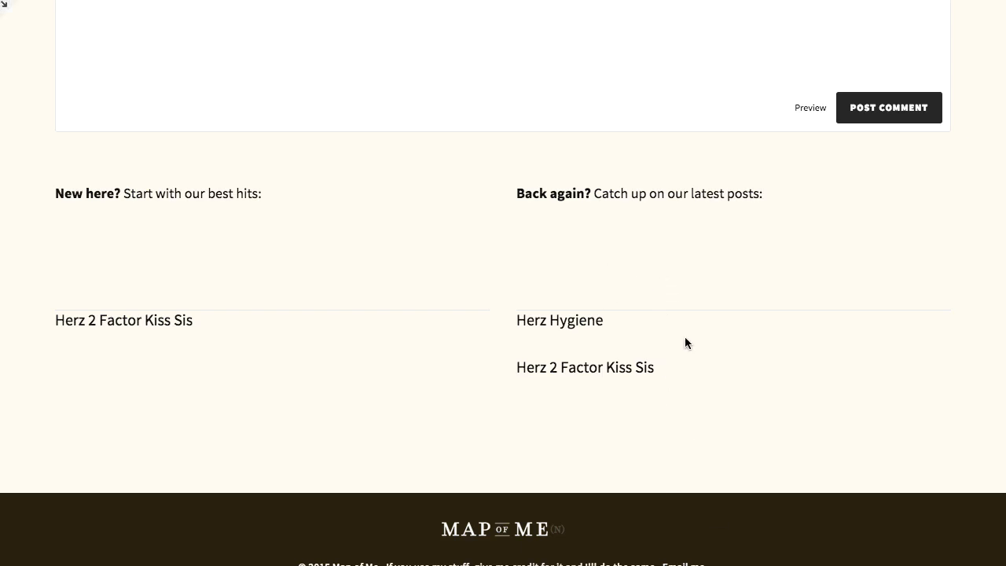